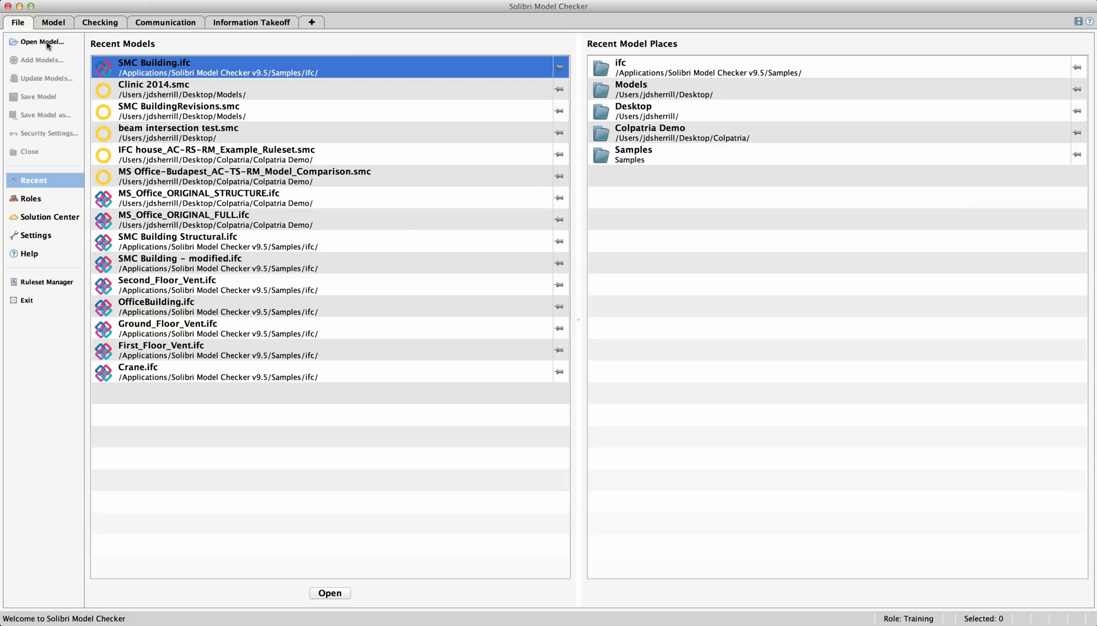
Step: Open SMC Building.ifc from Recent Models and confirm its Architectural discipline
left_click(41, 41)
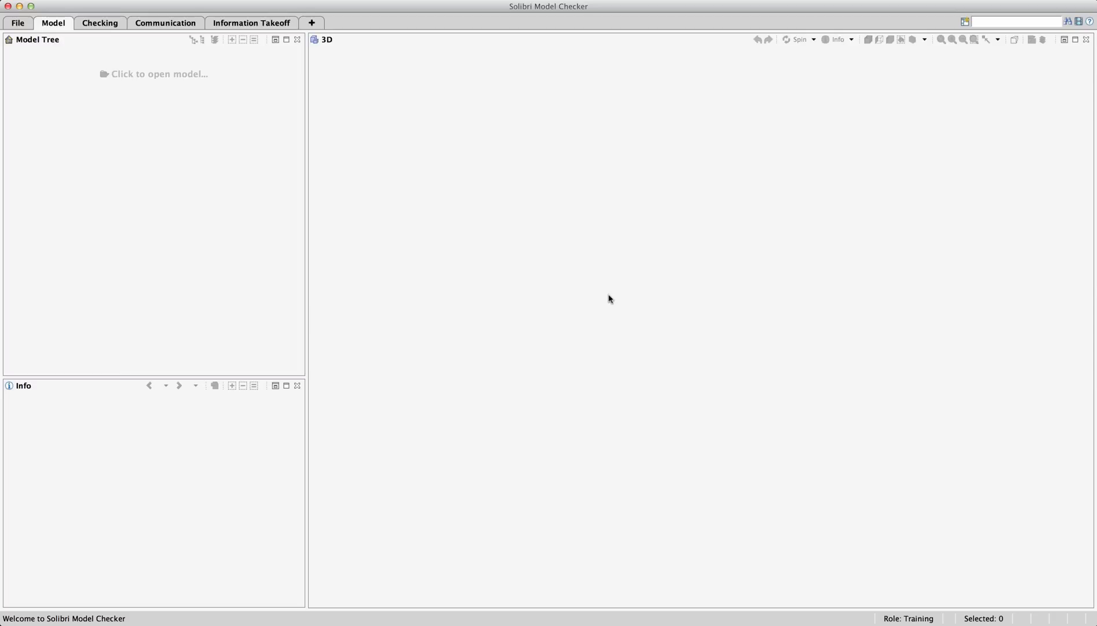
left_click(158, 74)
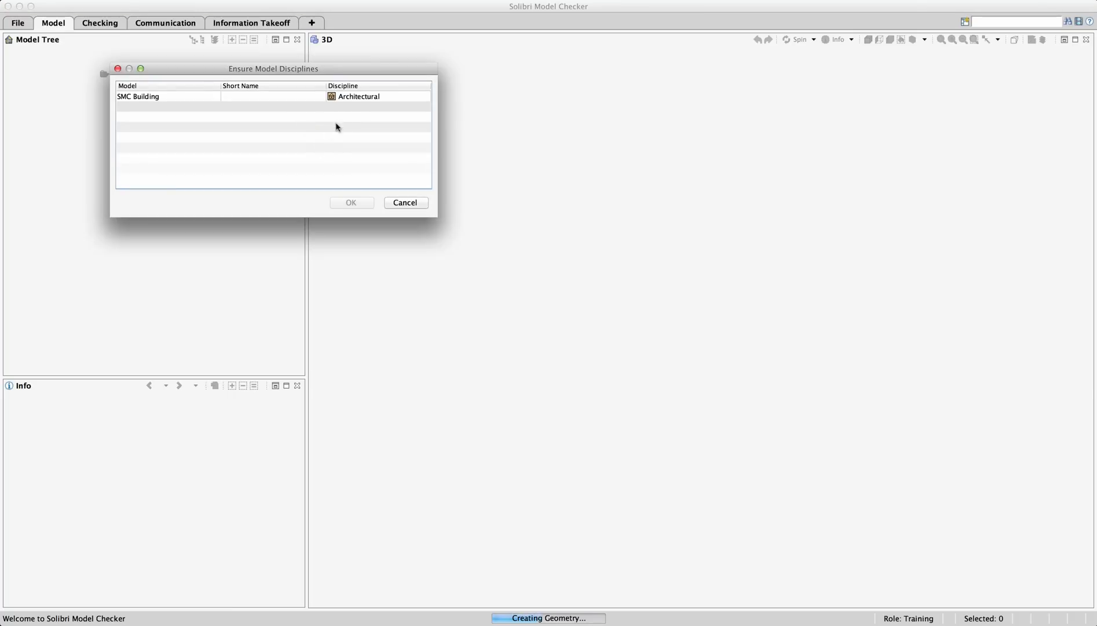
left_click(351, 202)
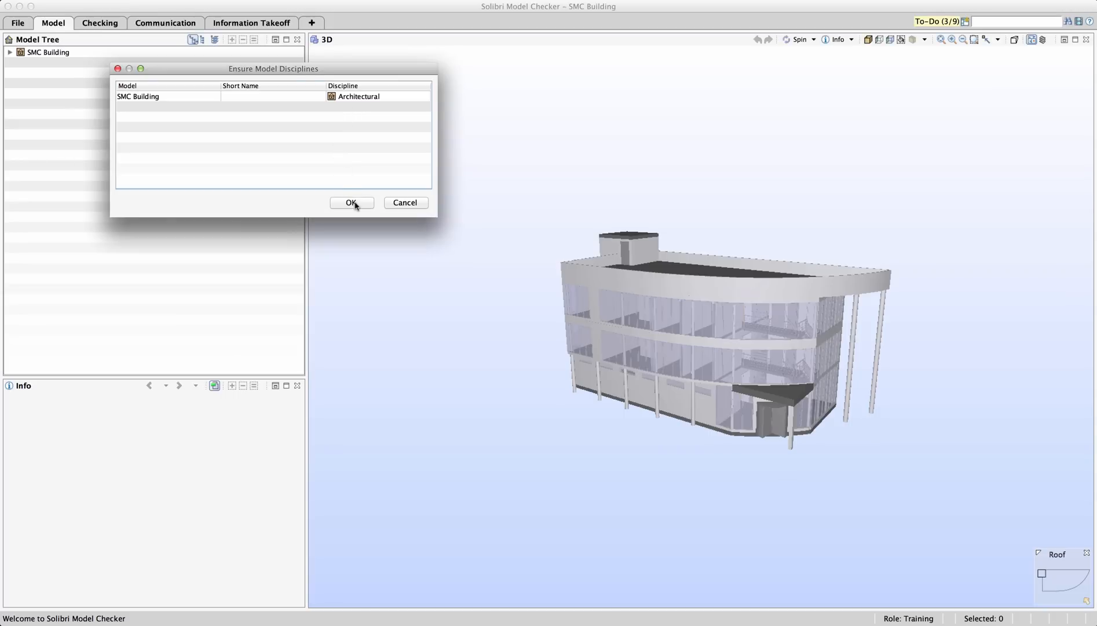
left_click(351, 203)
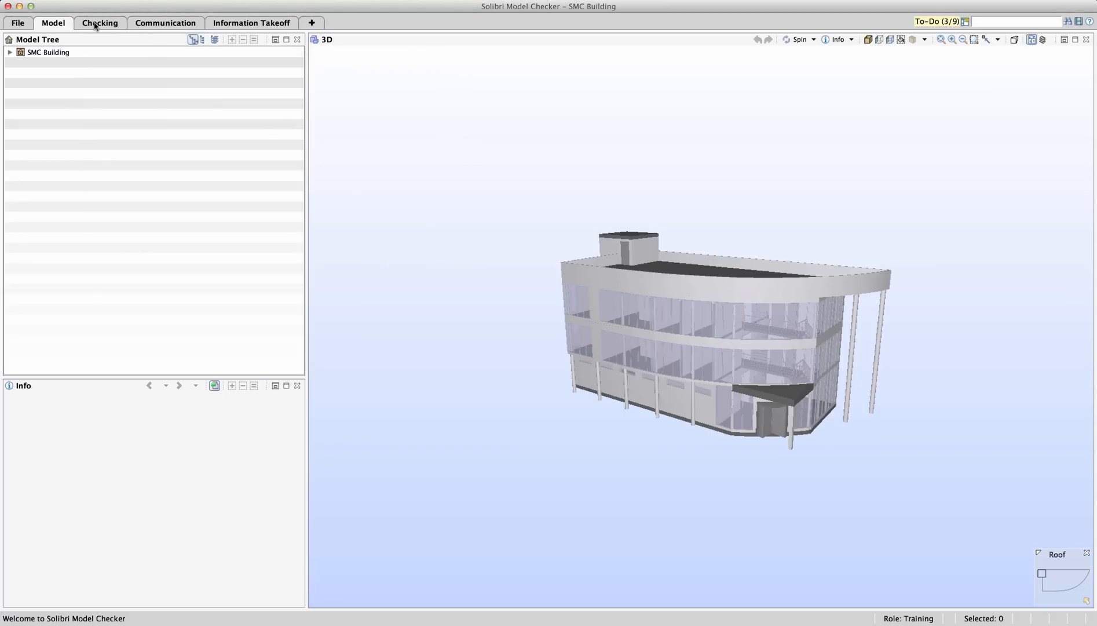
Step: In Checking, expand the Deficiency Detection, Component Check, Component Dimensions and Space Properties rule groups
left_click(99, 23)
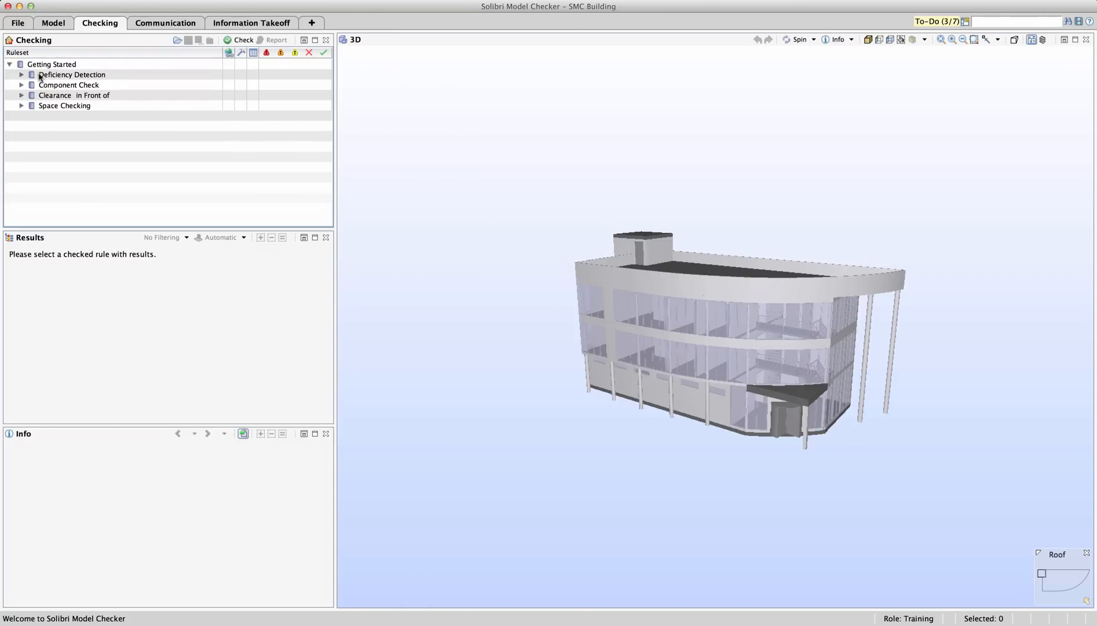
left_click(21, 75)
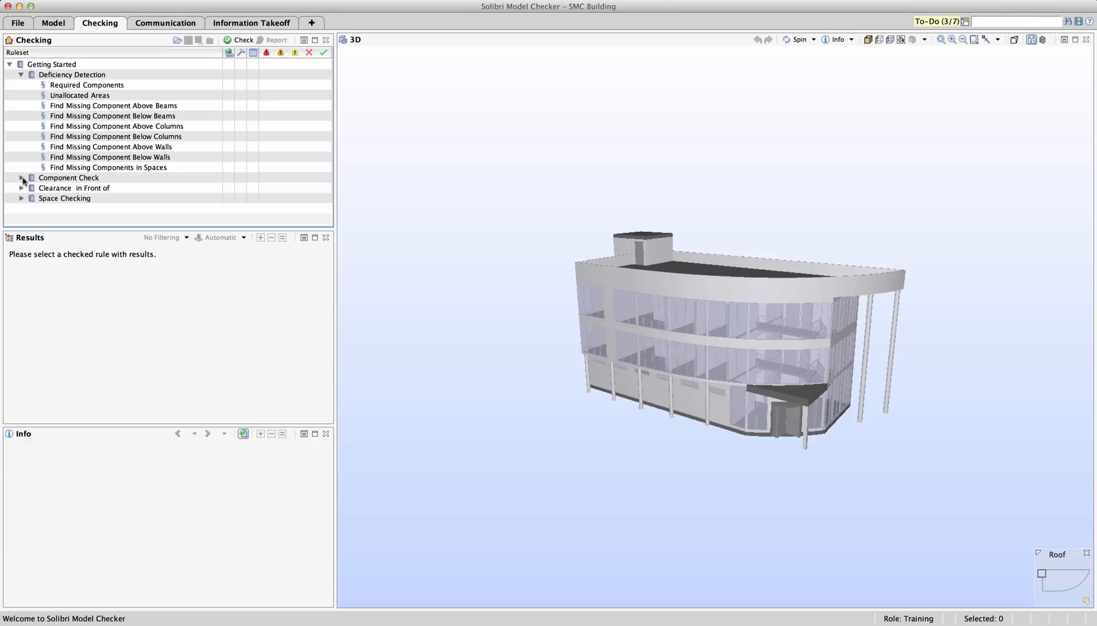
left_click(21, 177)
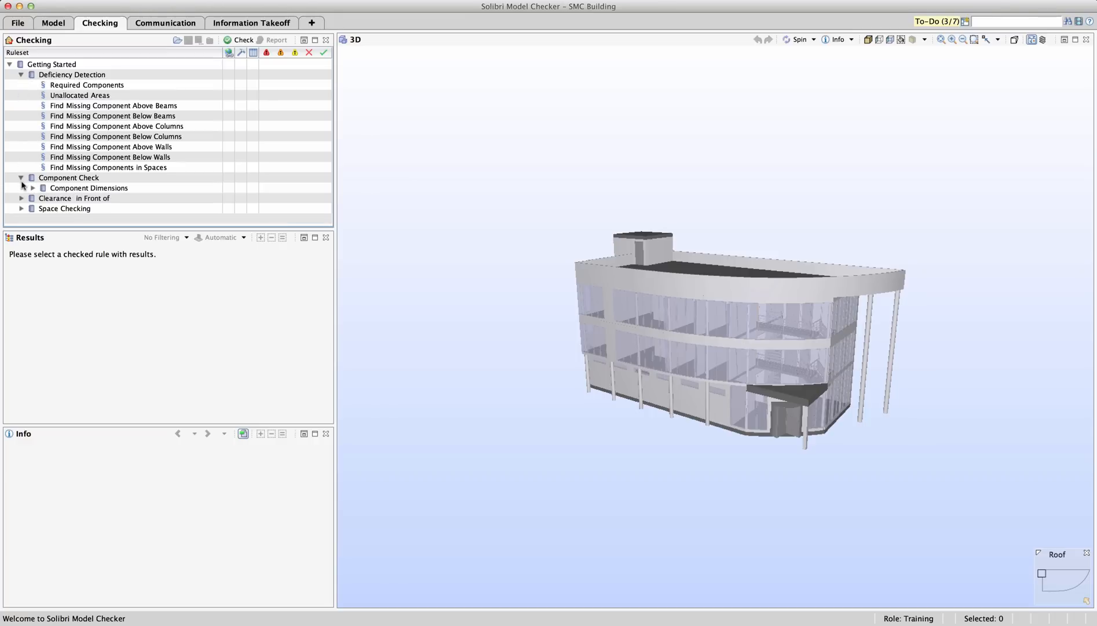
left_click(32, 188)
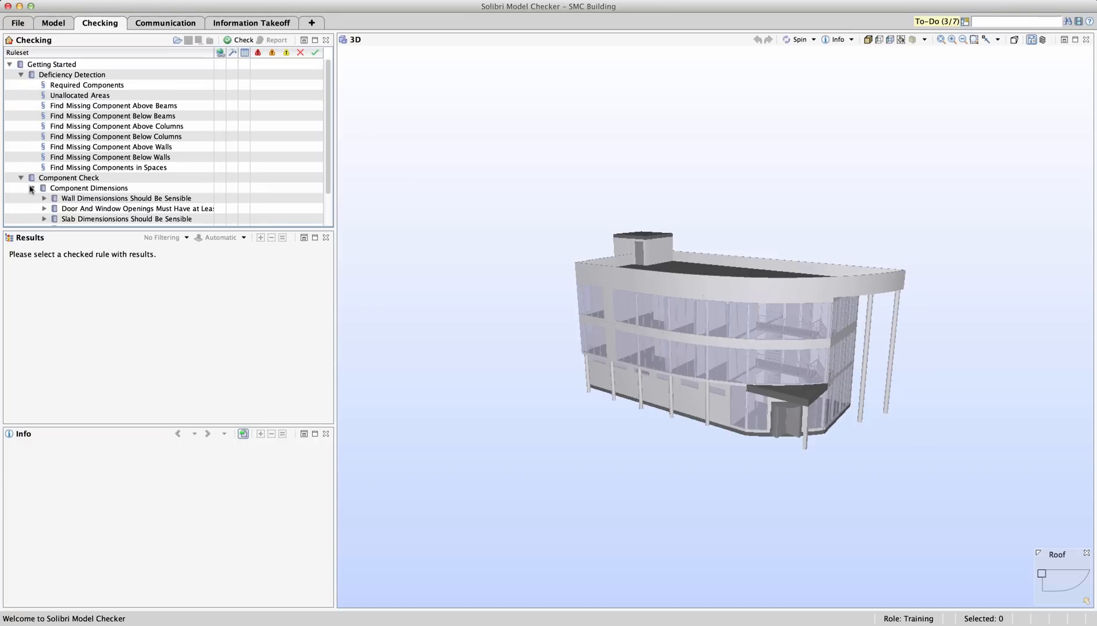
scroll("down", 3)
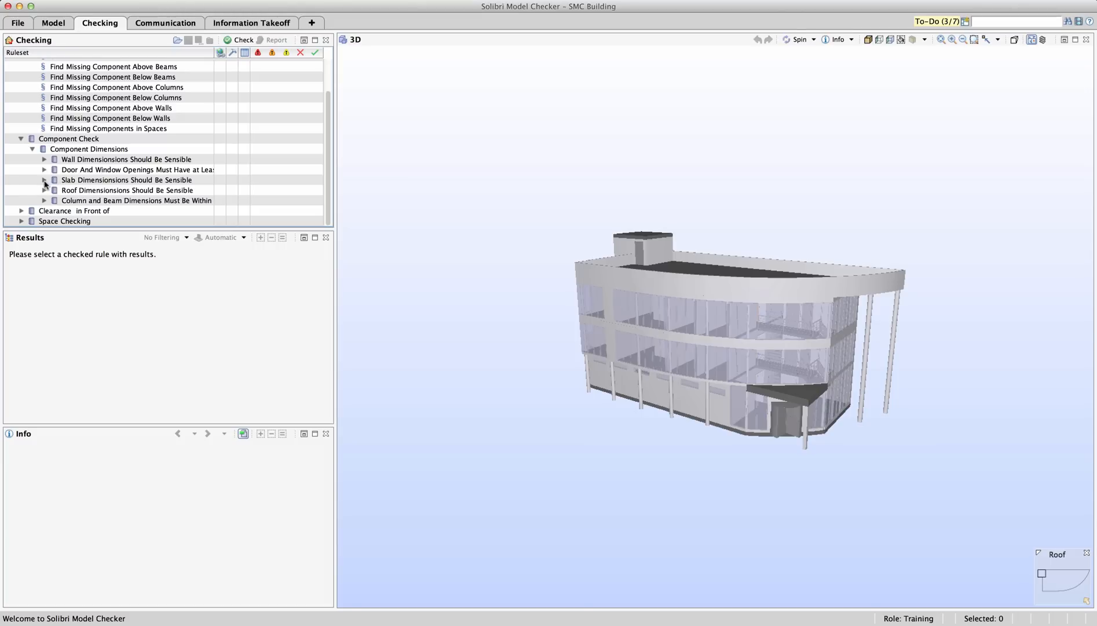
mouse_move(63, 178)
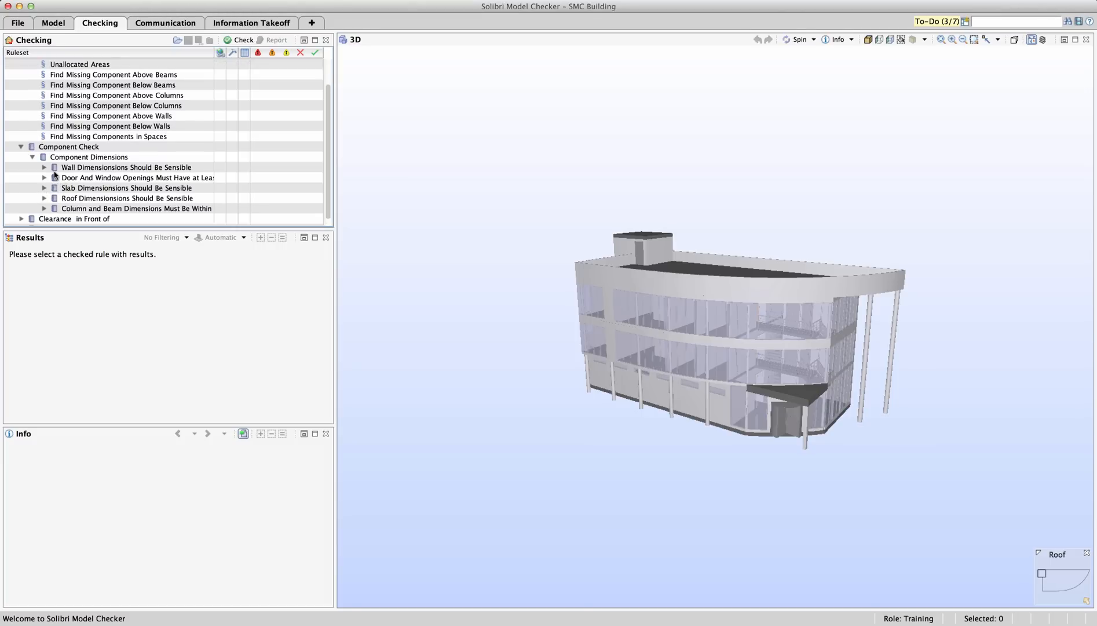
scroll("down", 3)
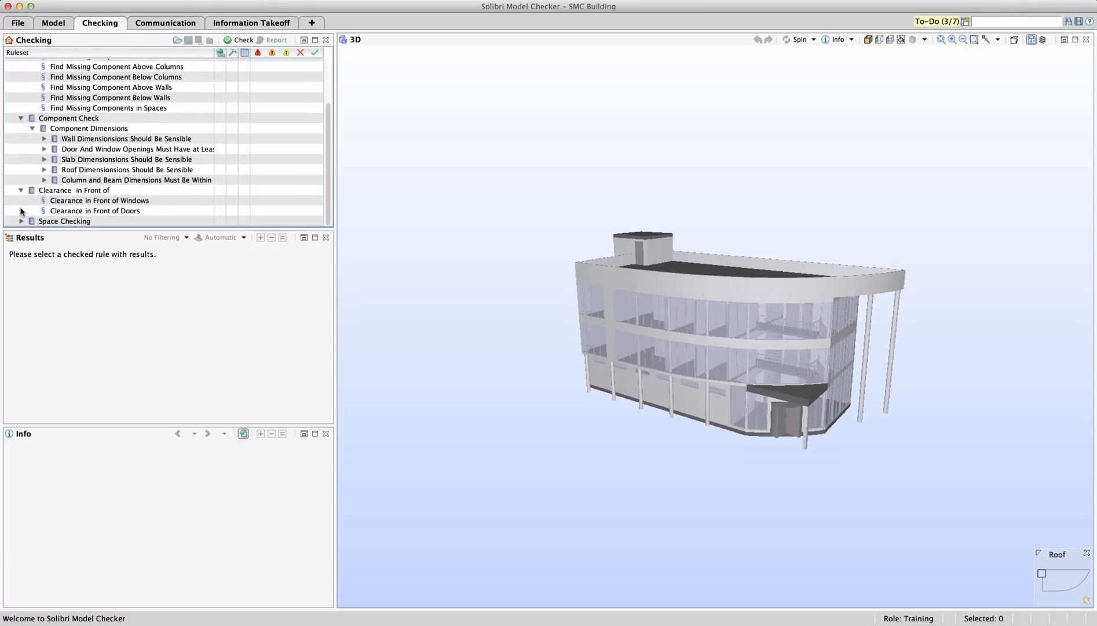
mouse_move(38, 204)
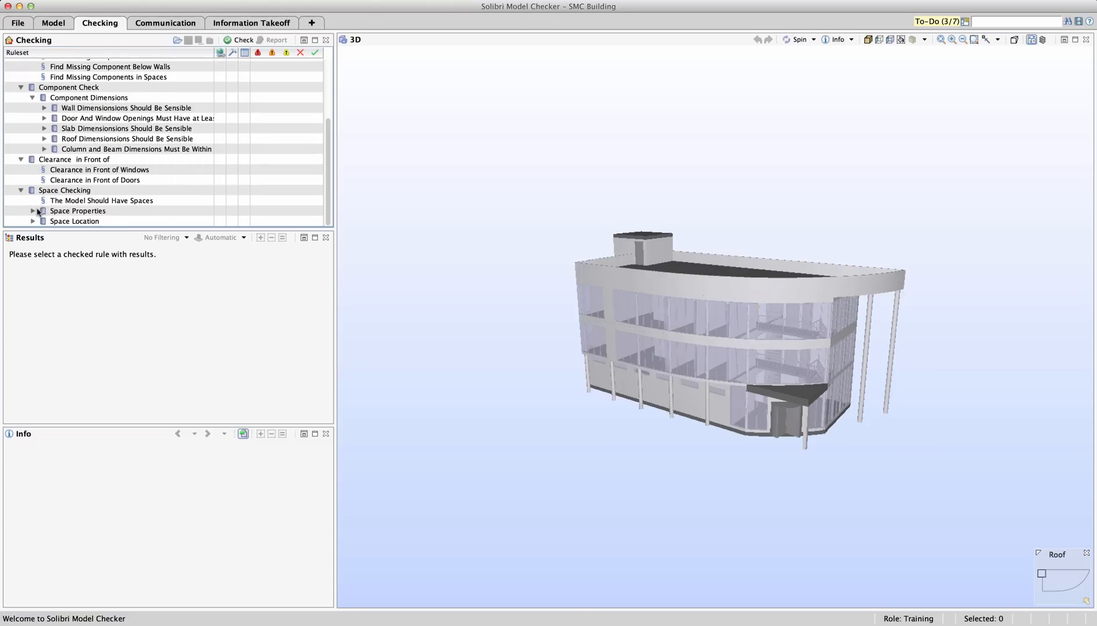
left_click(33, 211)
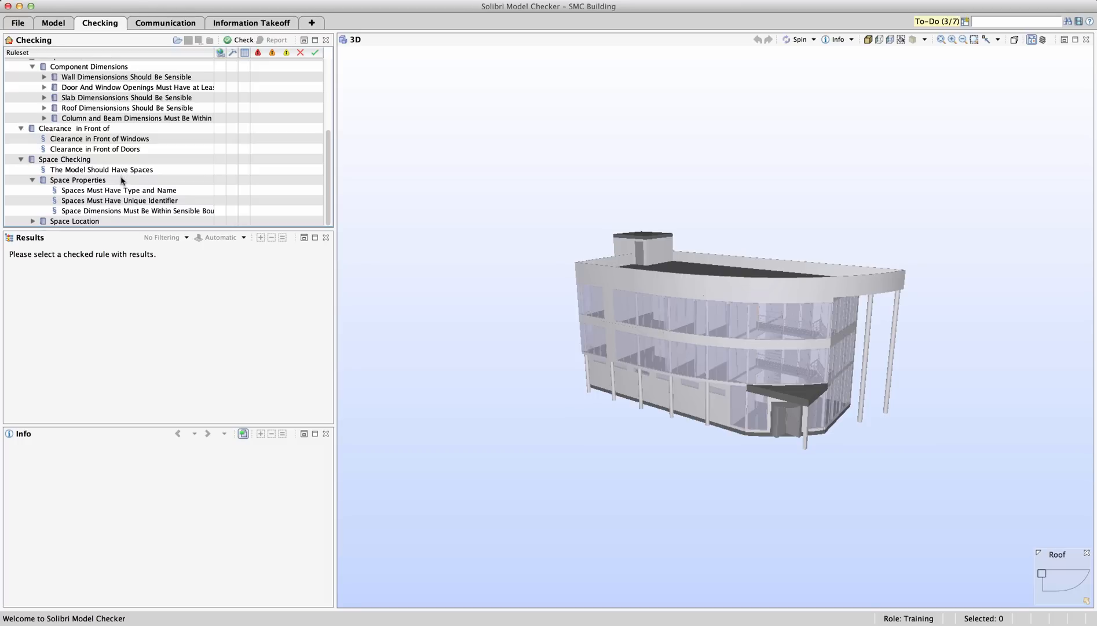
mouse_move(119, 221)
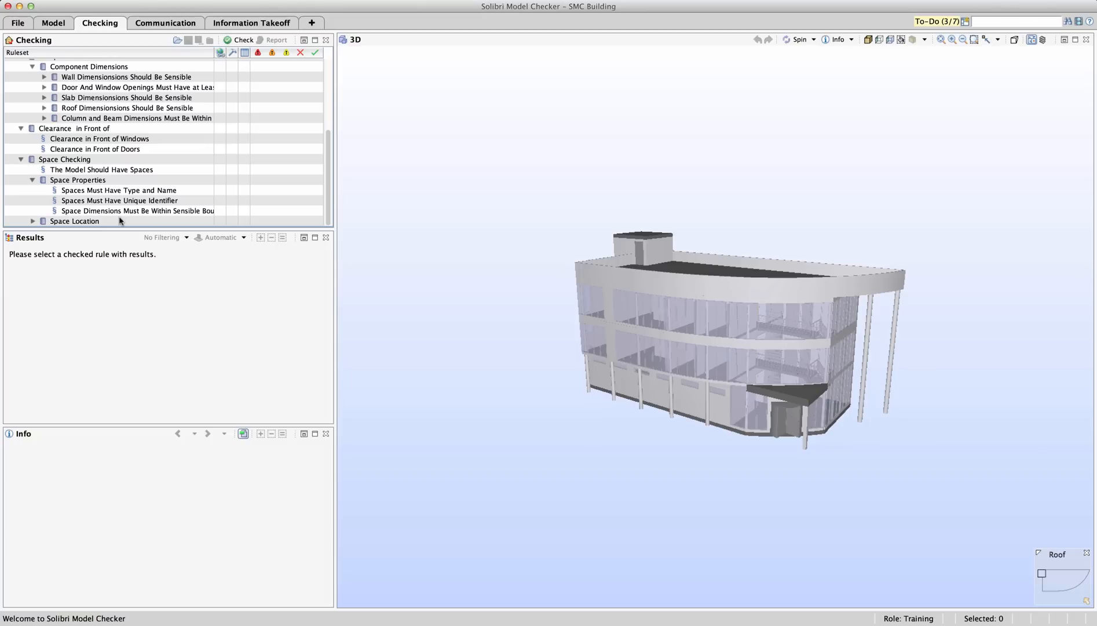
mouse_move(121, 219)
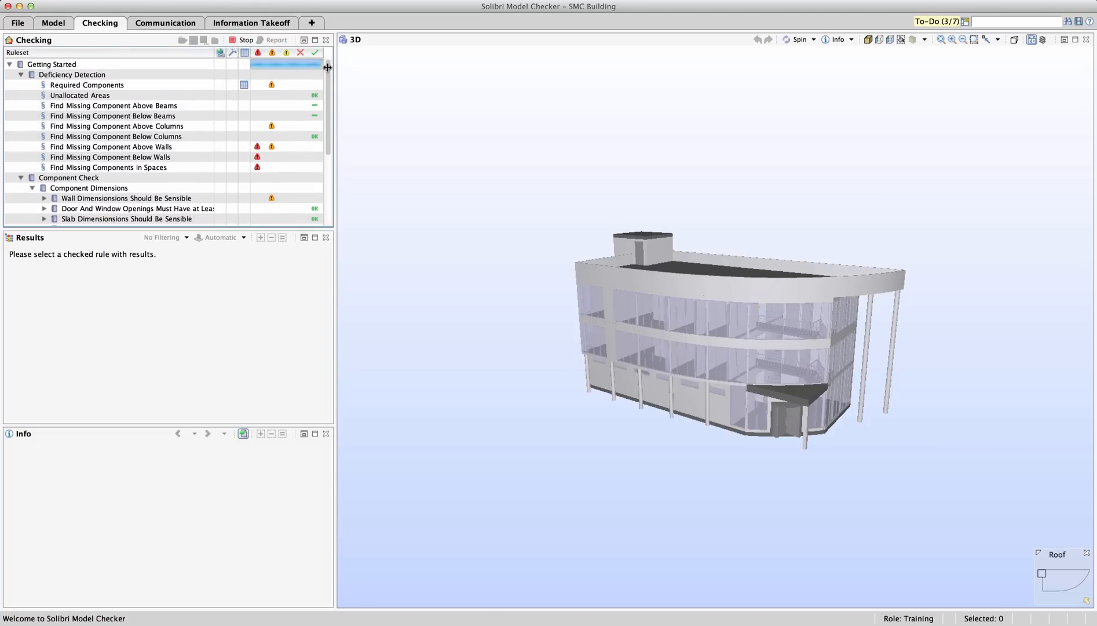
Step: Isolate stairs lacking construction types under Required Components, then select Find Missing Component Above Columns
left_click(87, 85)
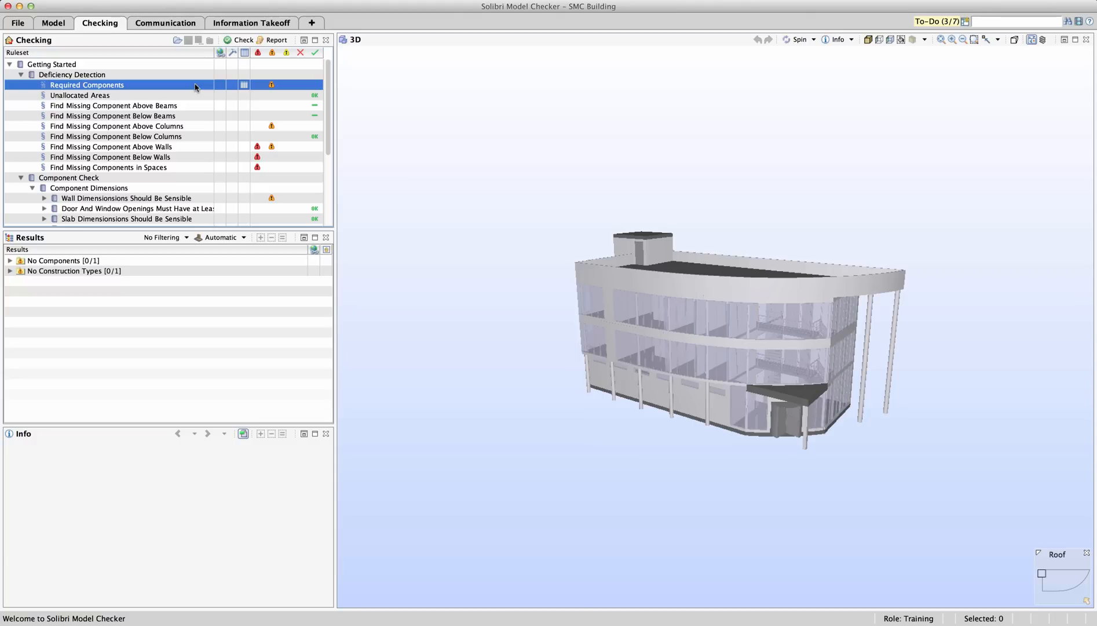
left_click(87, 84)
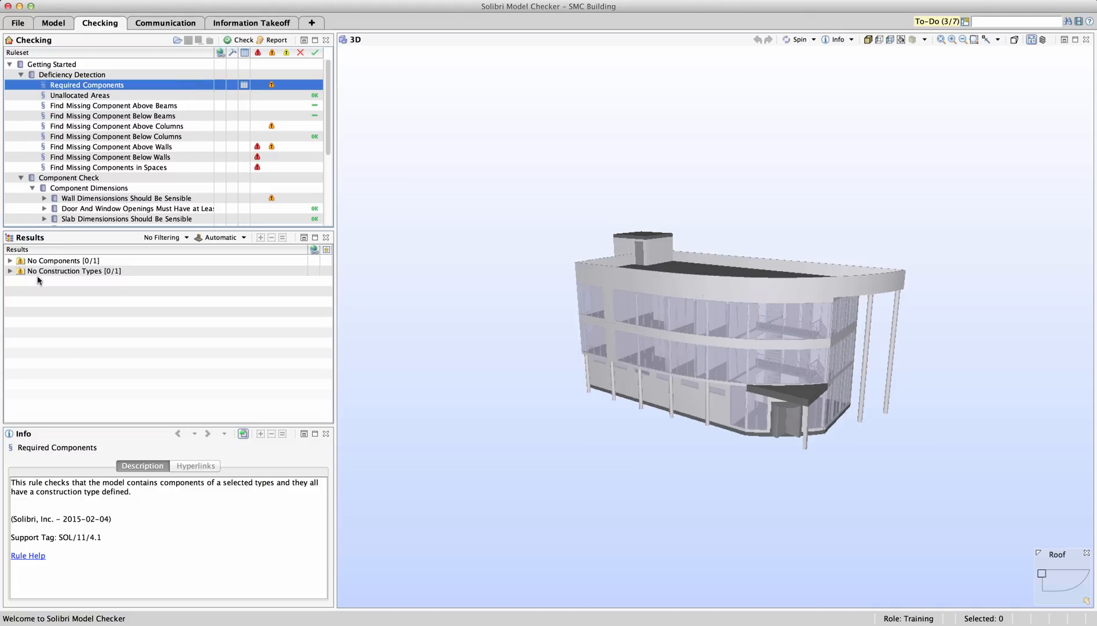
mouse_move(47, 434)
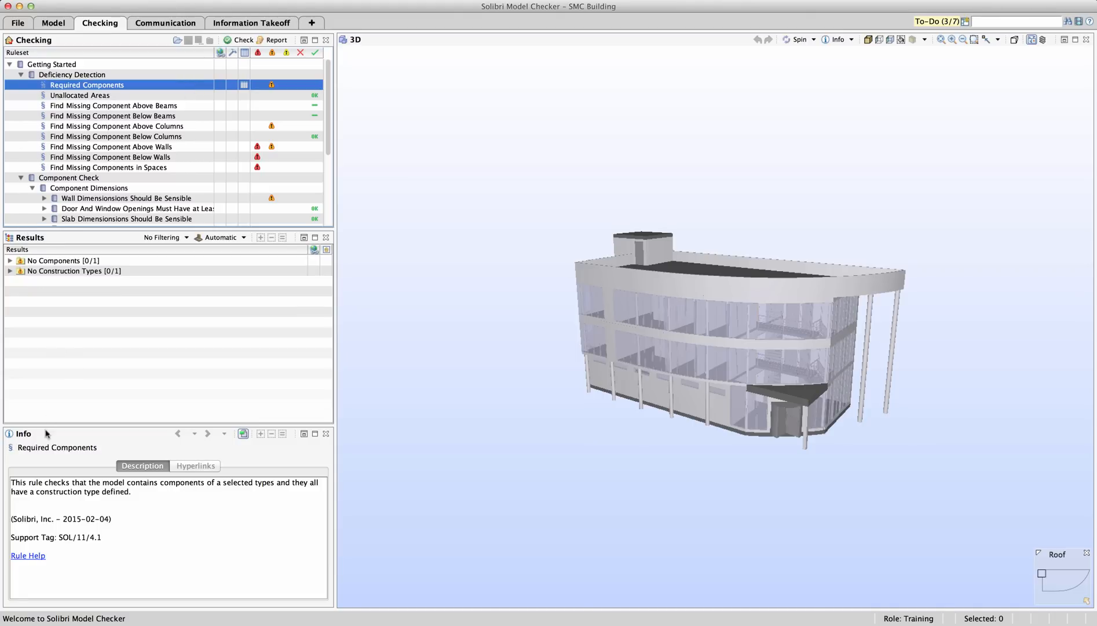
mouse_move(102, 483)
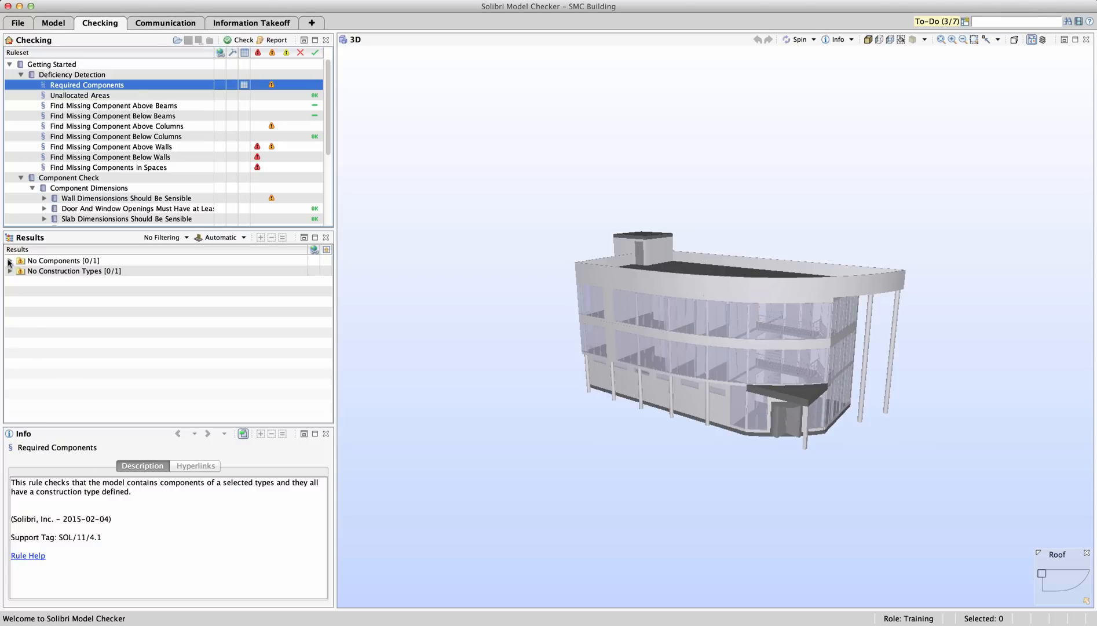
left_click(10, 260)
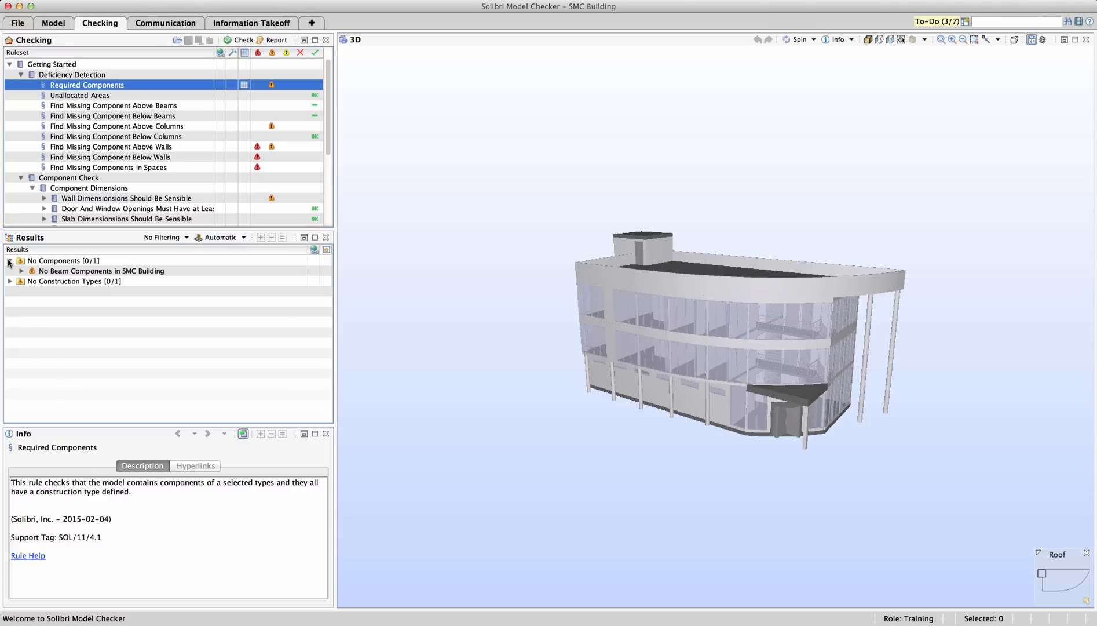
left_click(10, 285)
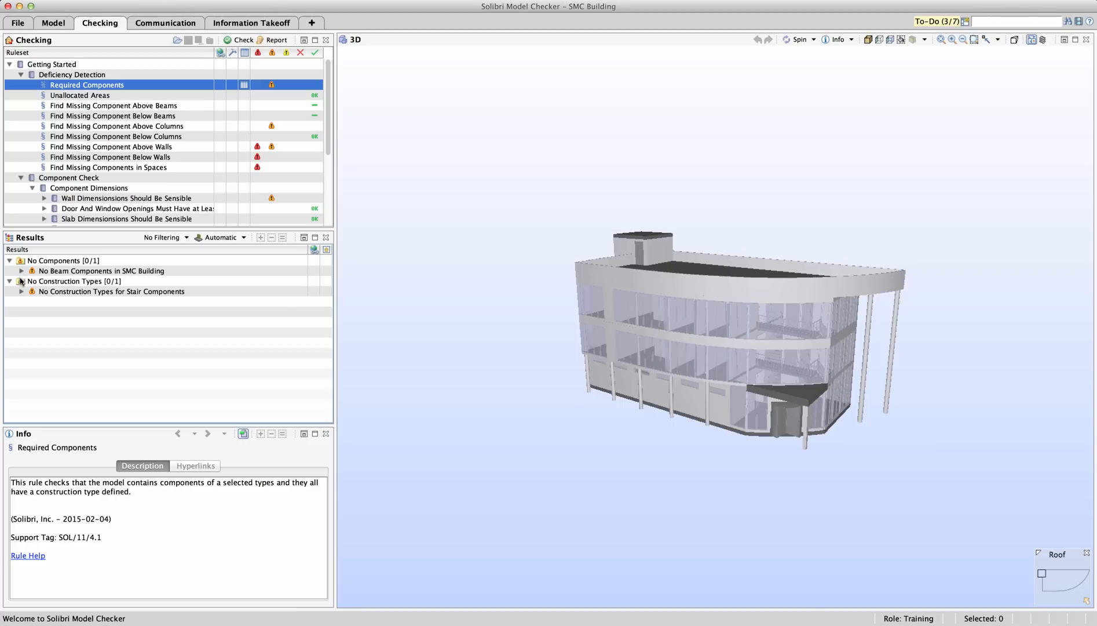
mouse_move(101, 296)
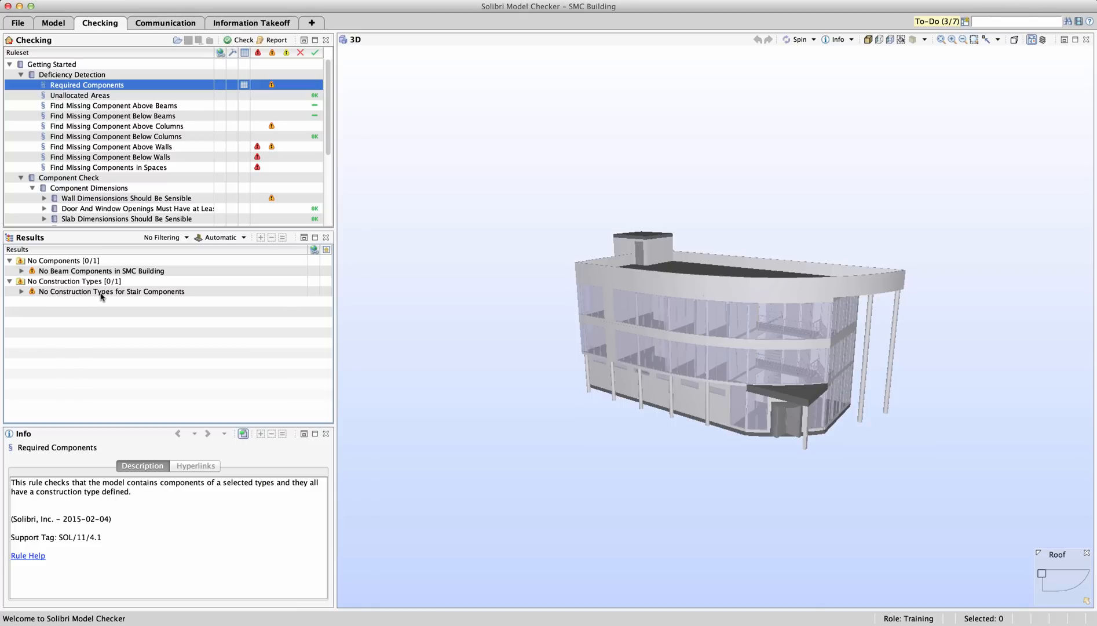
mouse_move(98, 294)
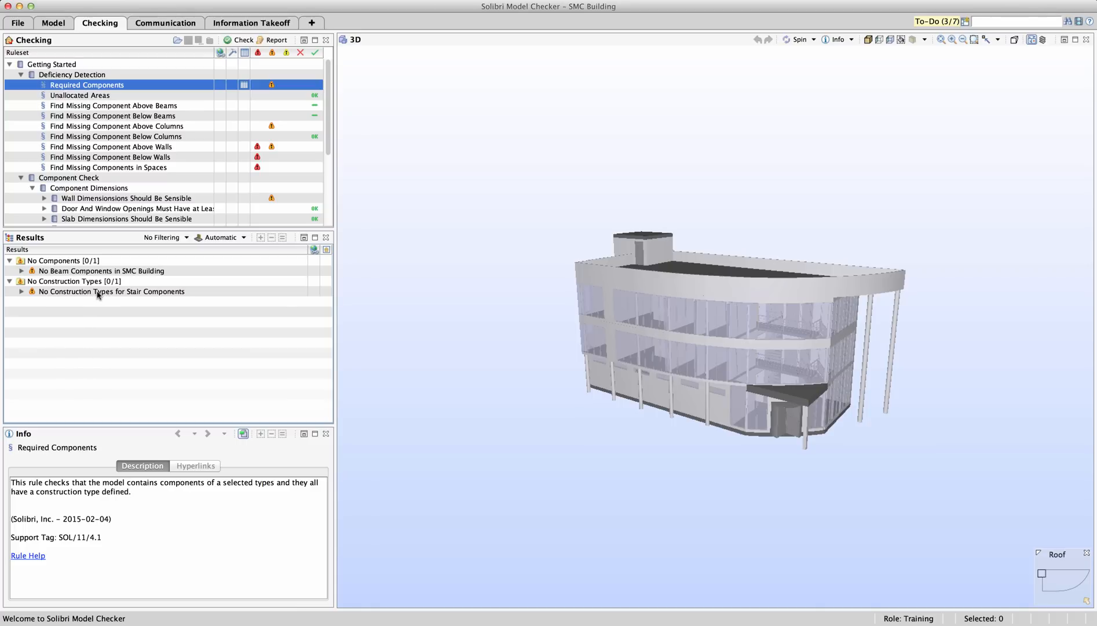
left_click(111, 291)
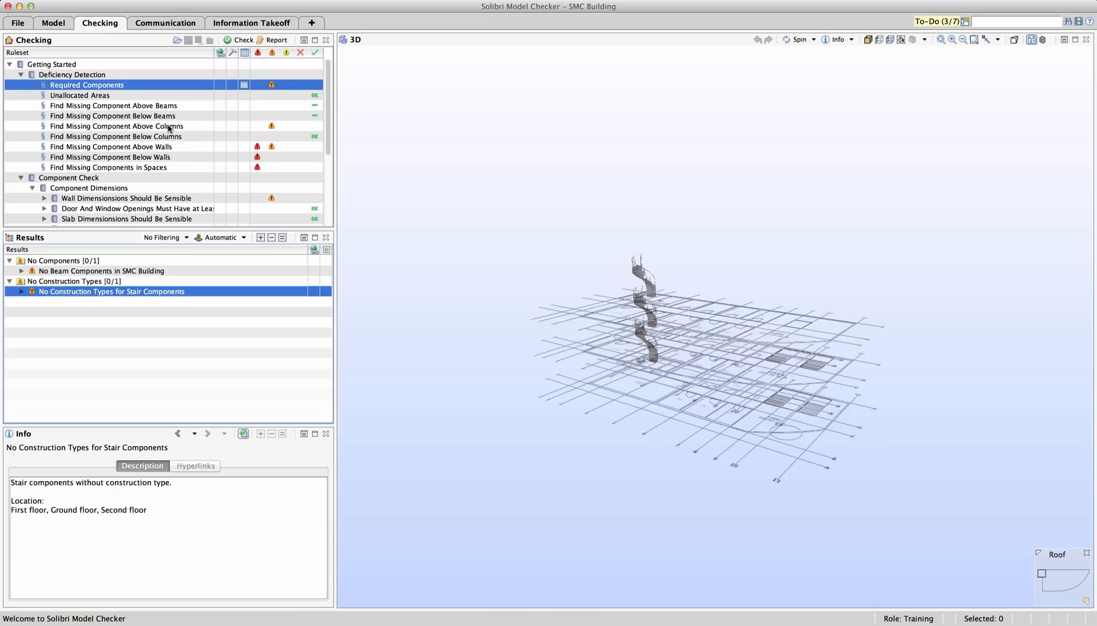
left_click(117, 126)
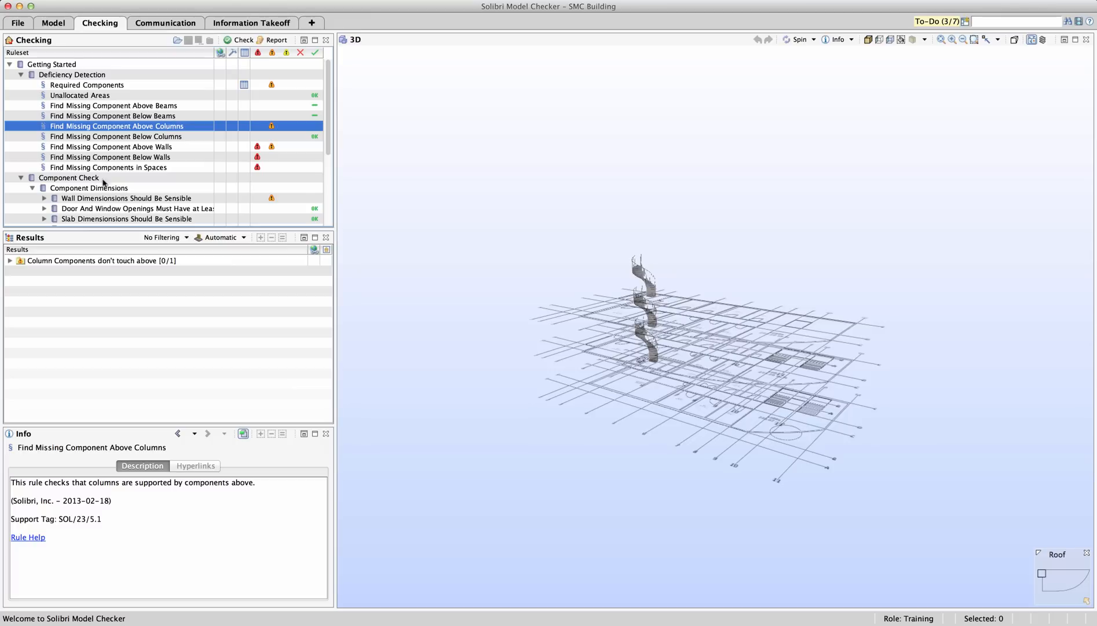
Step: Expand 'Column Components don't touch above' to show column C-4 D200 in 3D
left_click(102, 260)
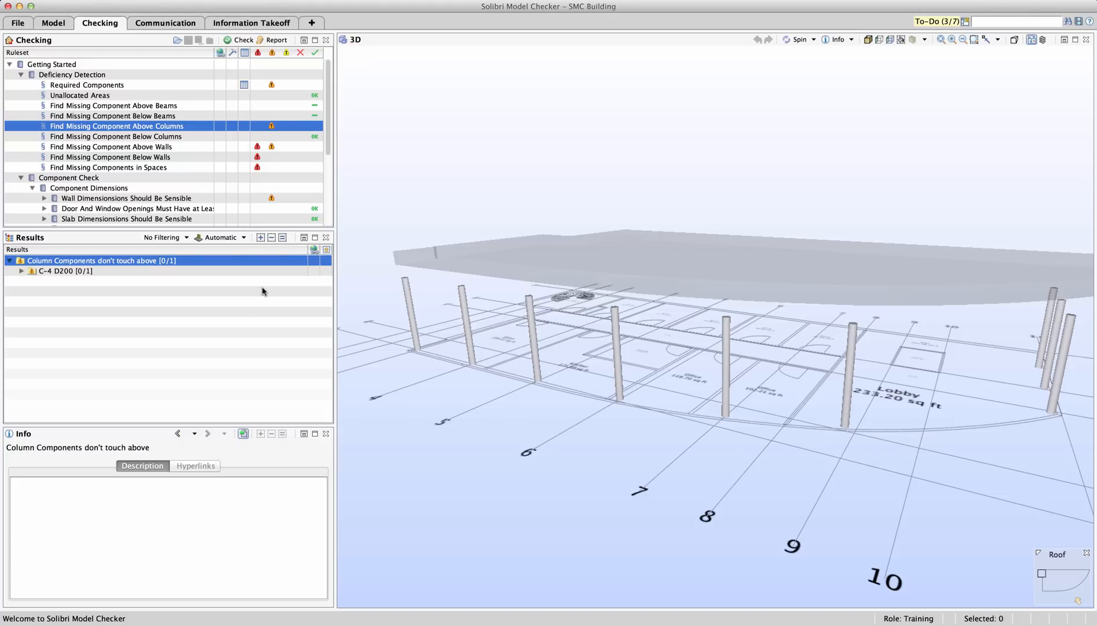
mouse_move(137, 157)
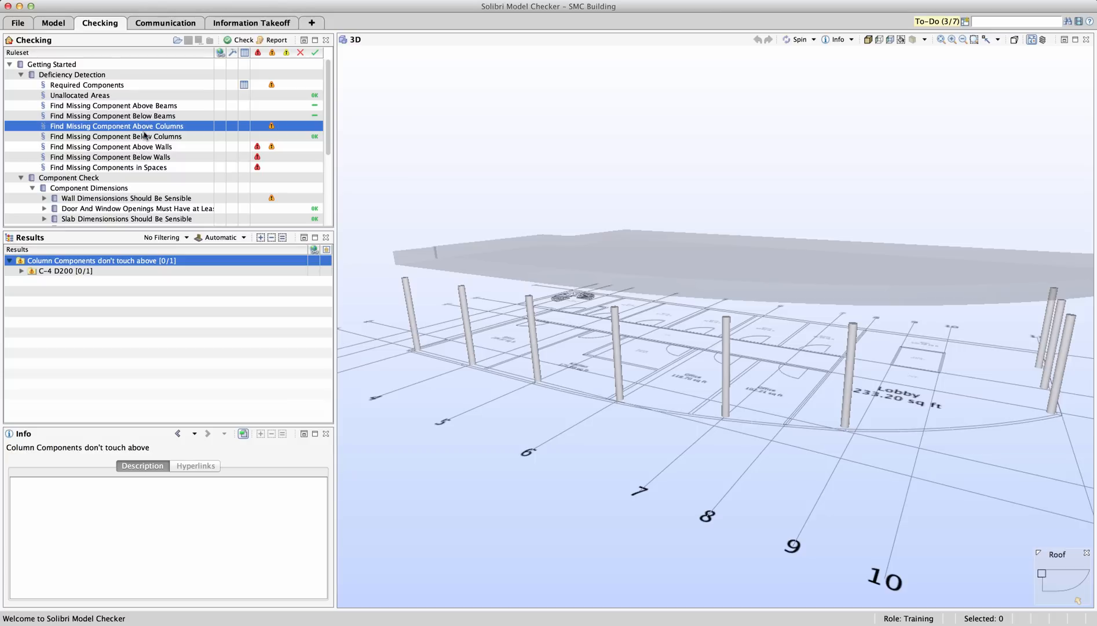
mouse_move(112, 161)
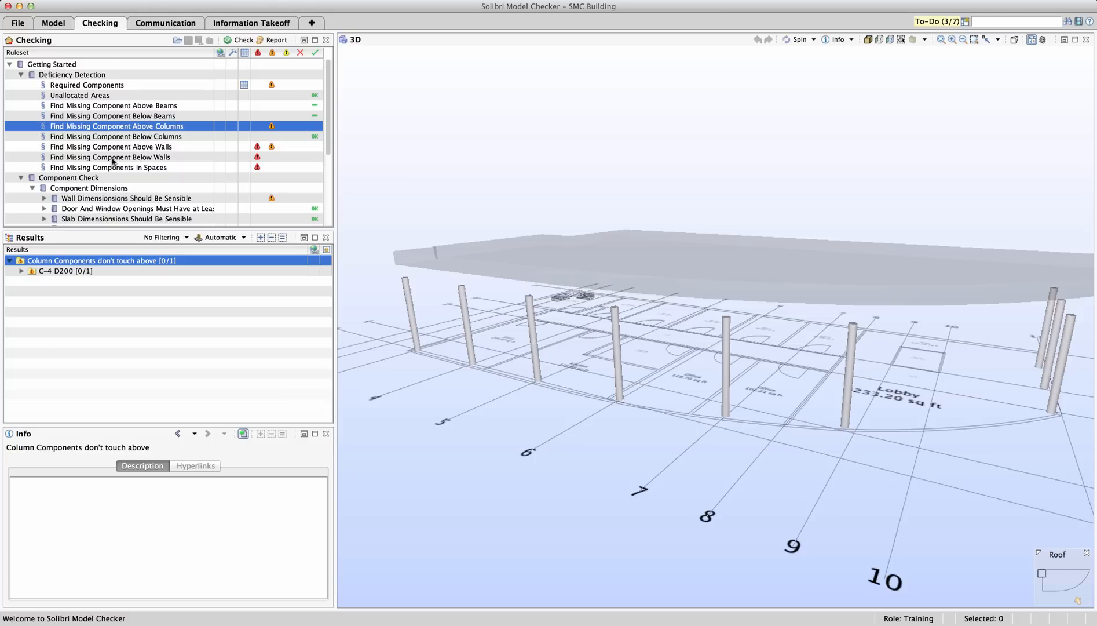
scroll("down", 3)
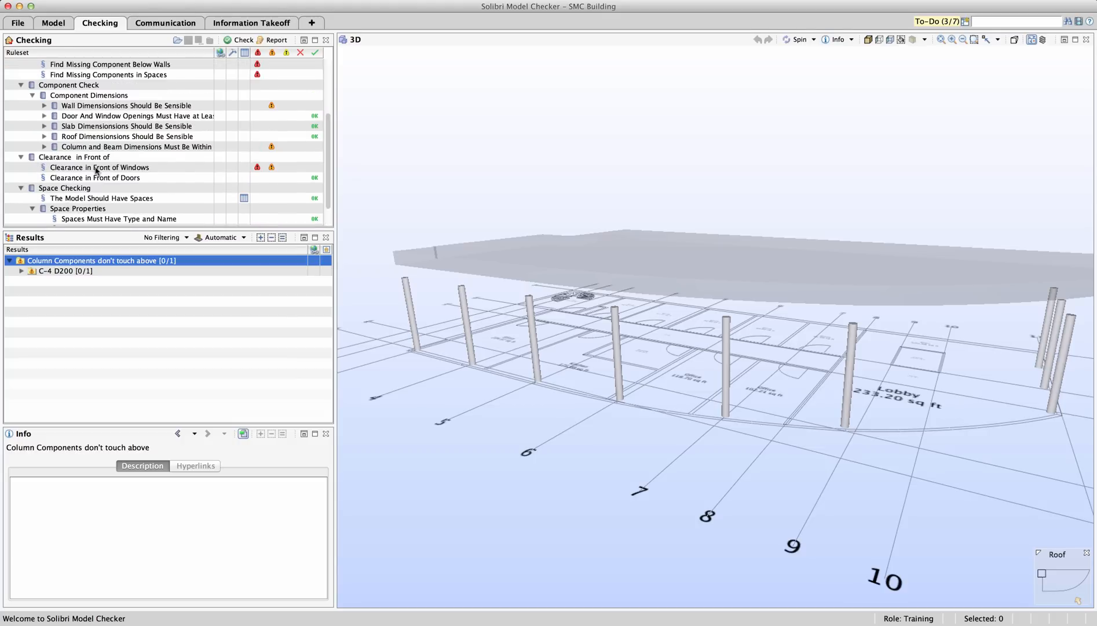
Step: Review Wall Height rule parameters, then isolate ground-floor wall IW-5 30 with height 1'-3/16"
left_click(126, 105)
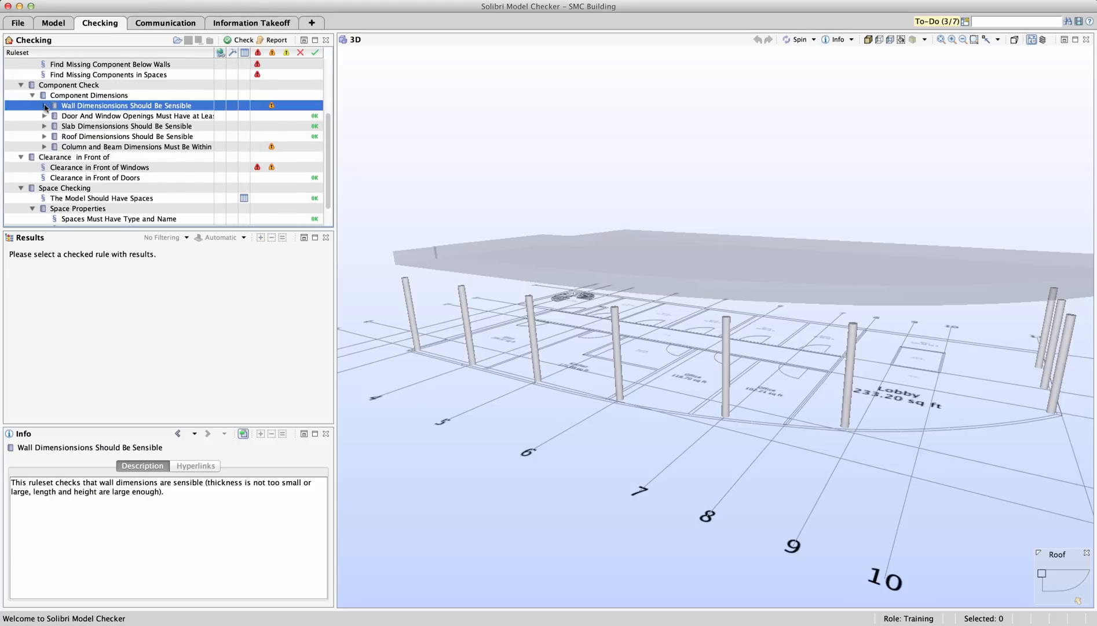
left_click(45, 106)
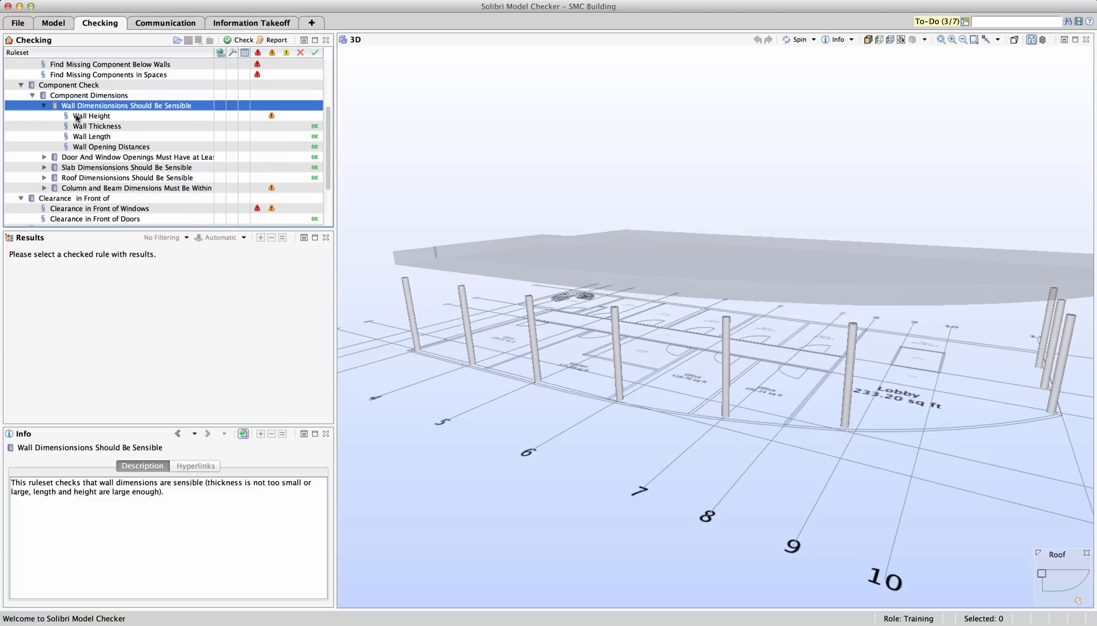
left_click(92, 115)
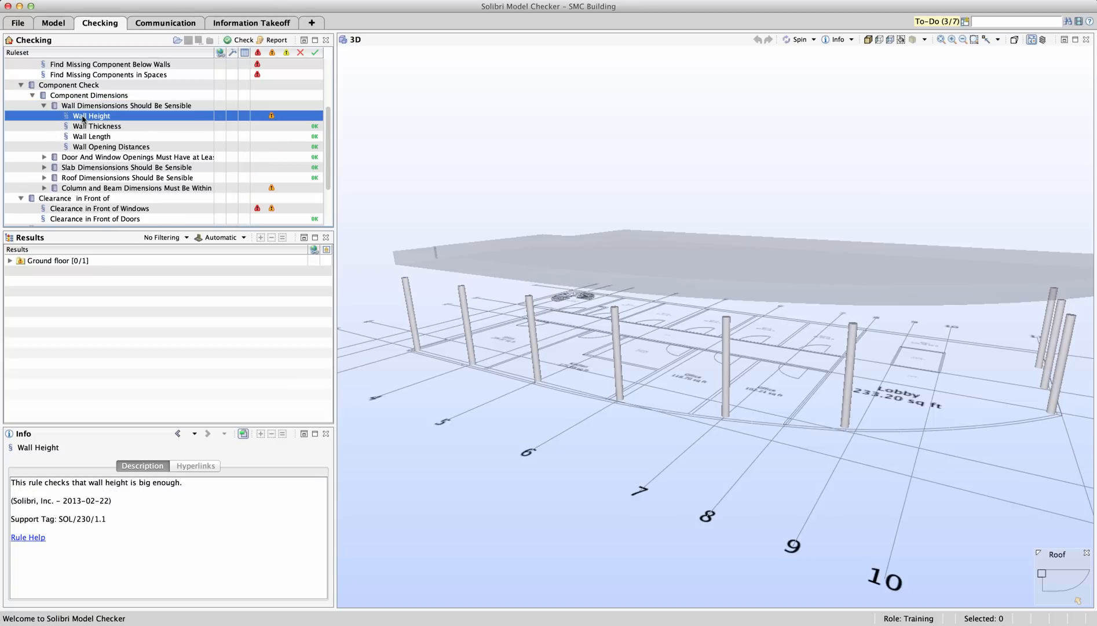
right_click(91, 115)
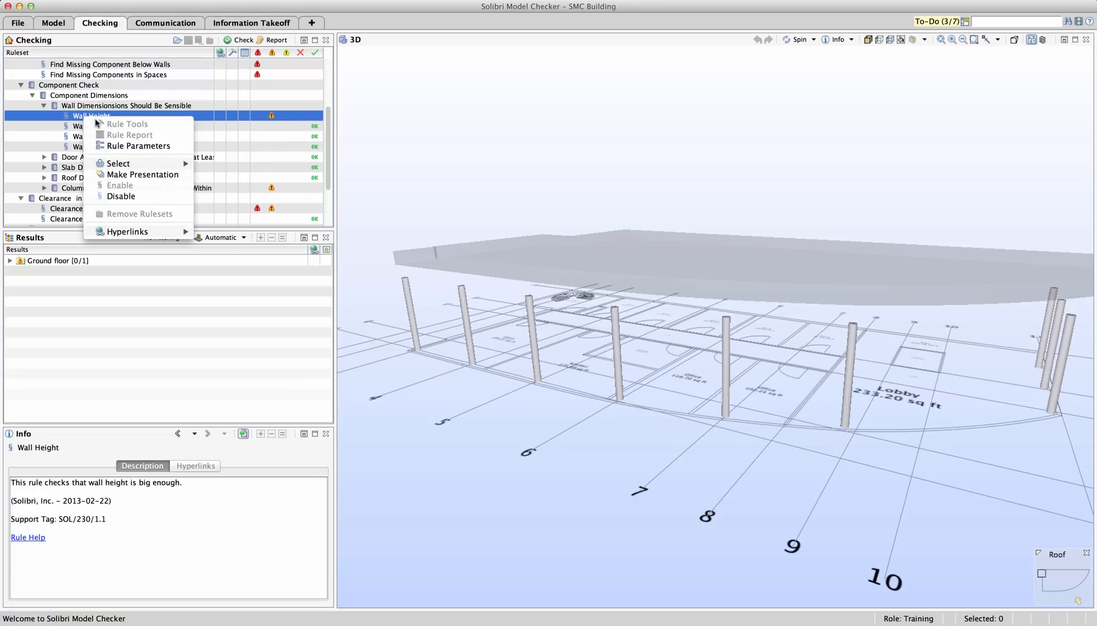
left_click(138, 145)
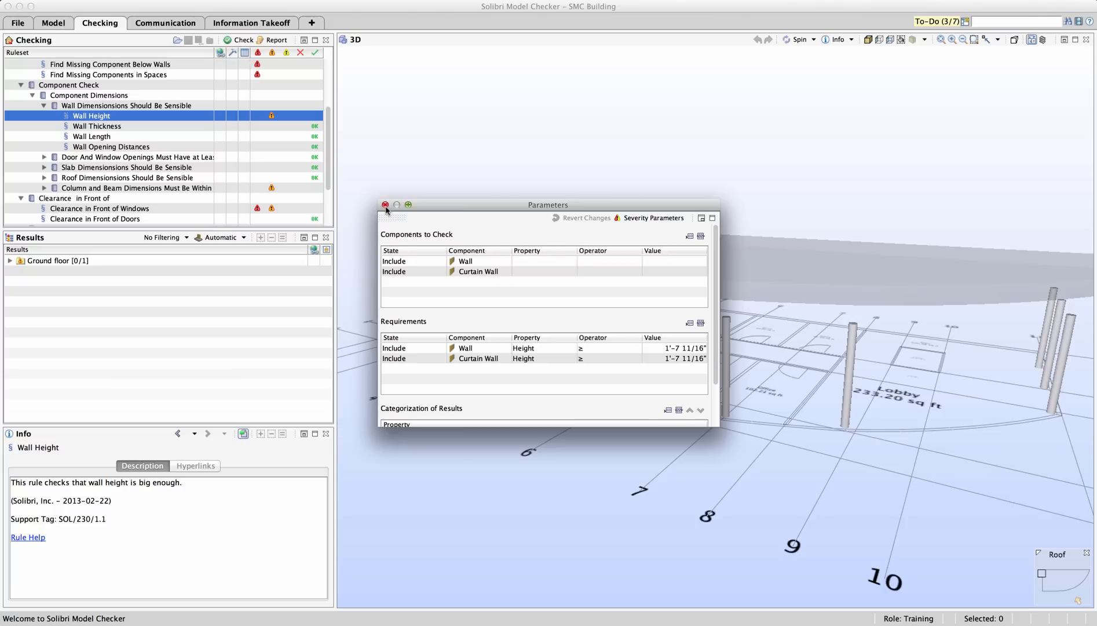
left_click(385, 204)
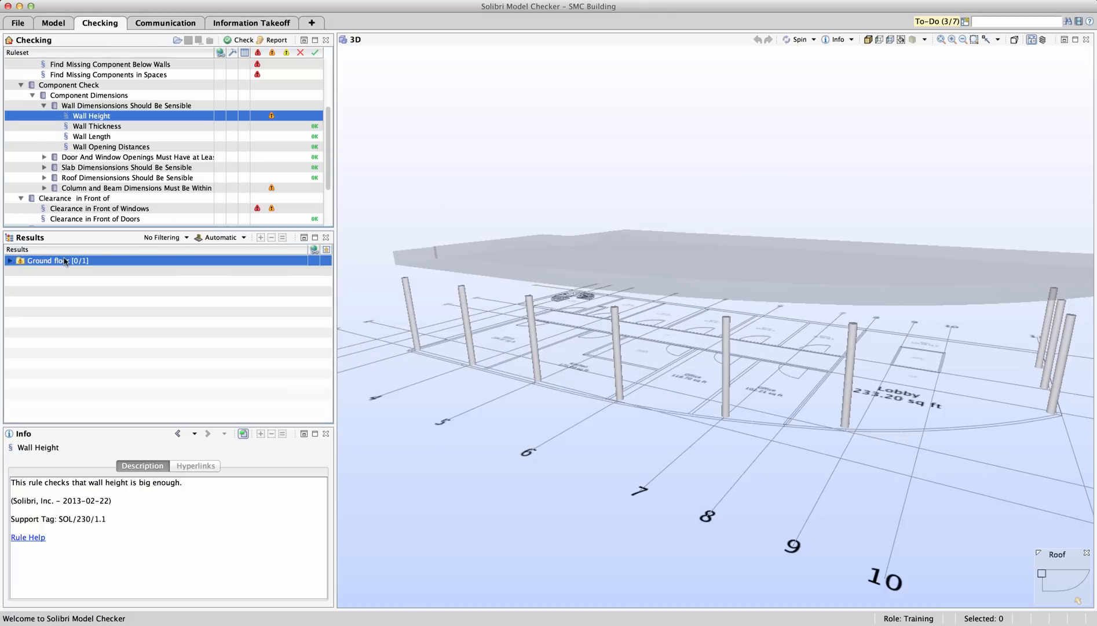
left_click(11, 260)
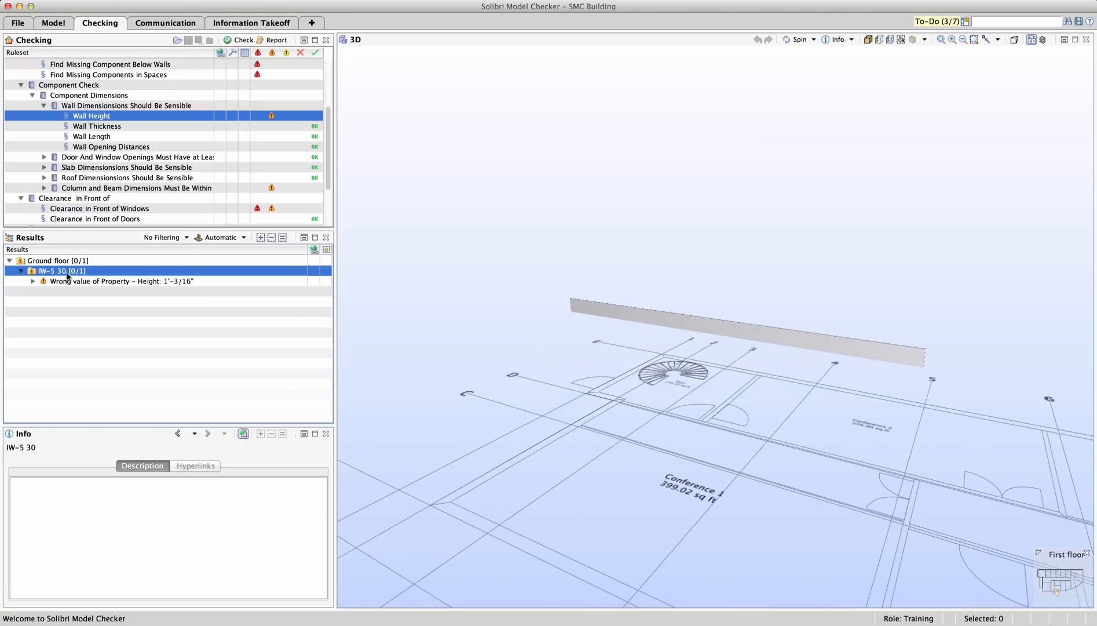
left_click(121, 281)
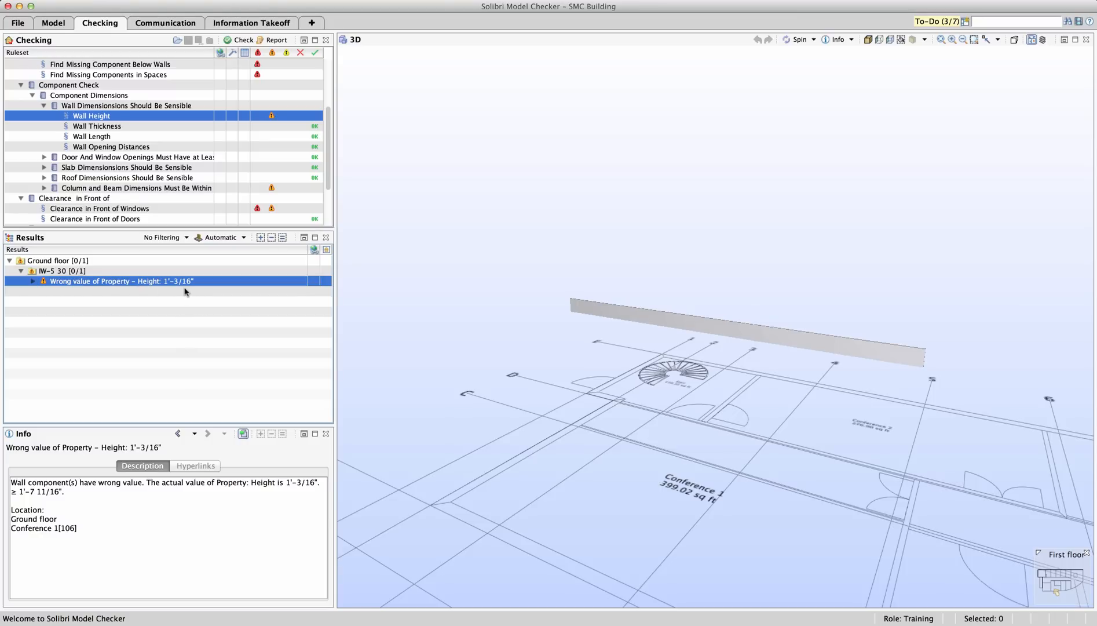
mouse_move(164, 292)
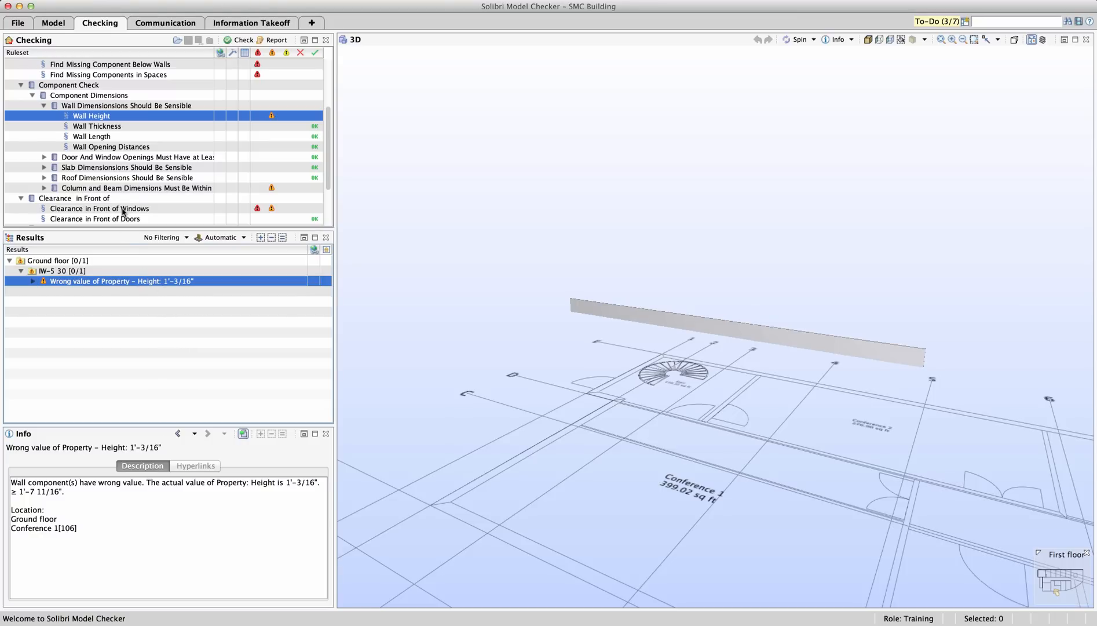
Step: View Clearance in Front of Windows groups: columns too close, then suspended ceiling near window
left_click(98, 208)
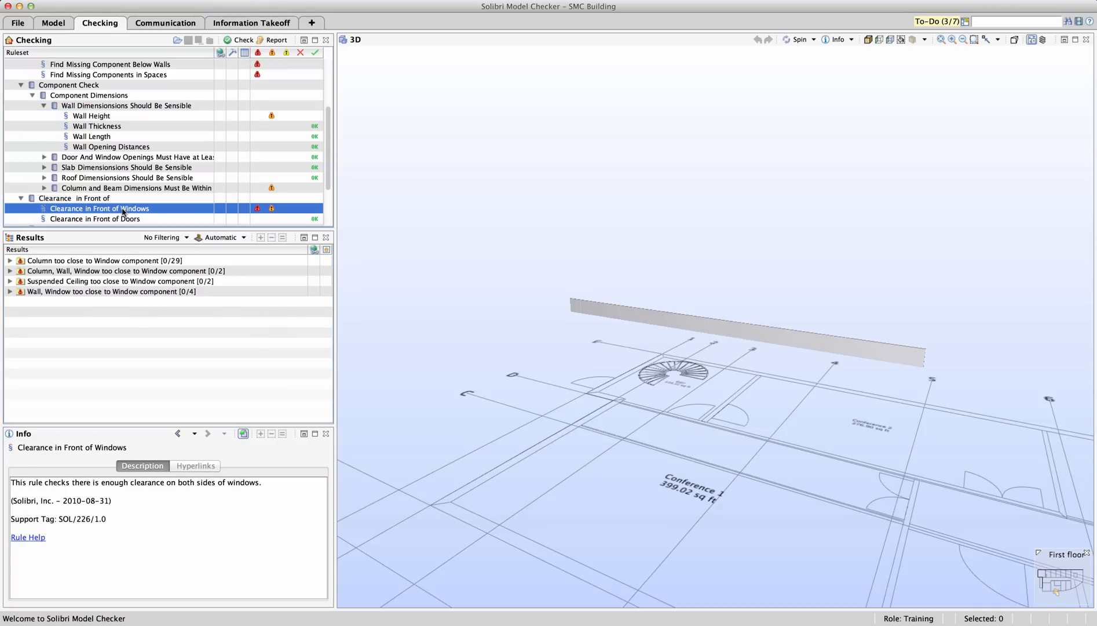
mouse_move(110, 266)
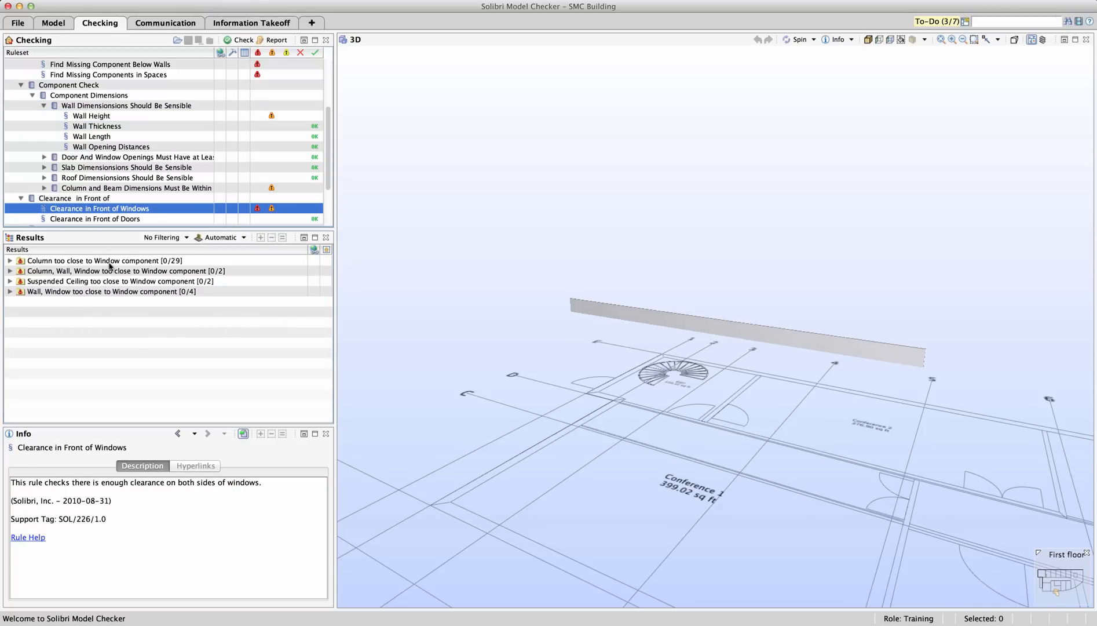
left_click(95, 260)
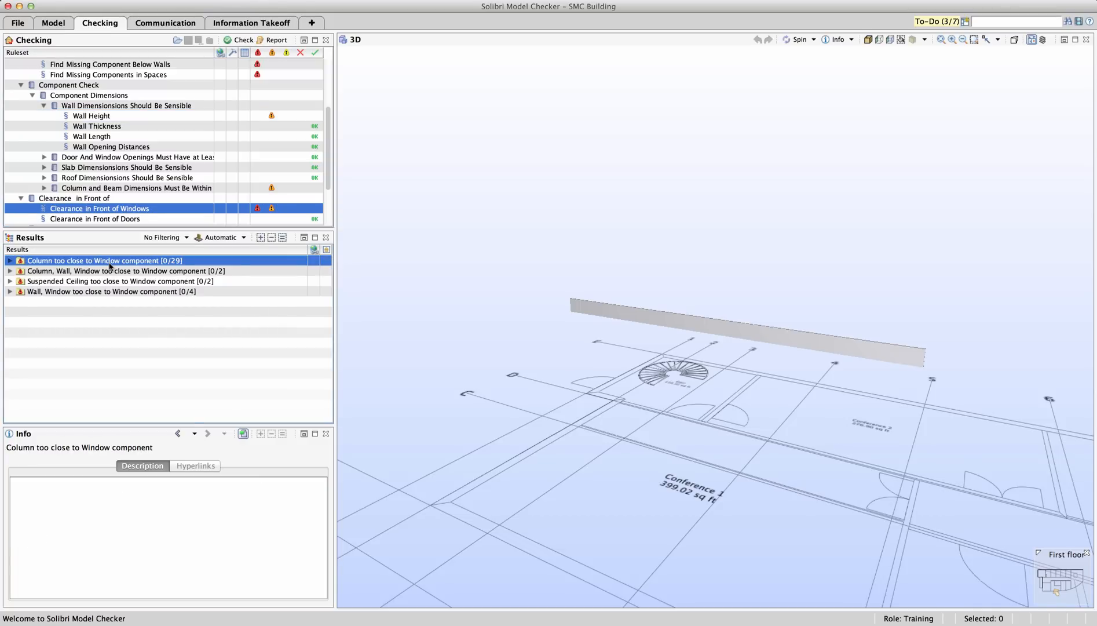
left_click(10, 260)
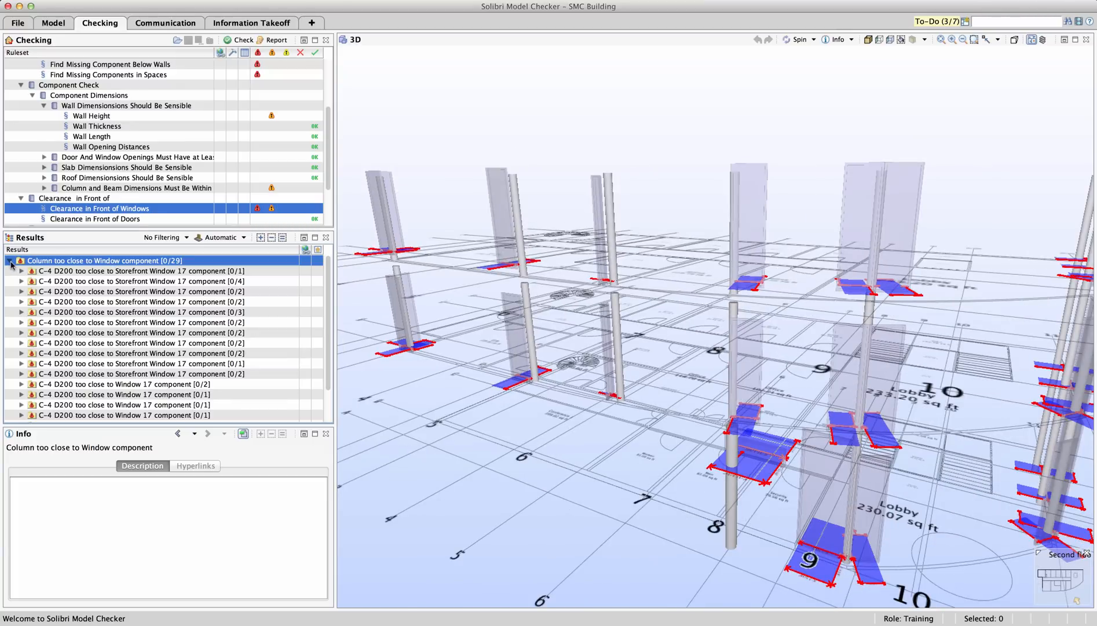
left_click(10, 260)
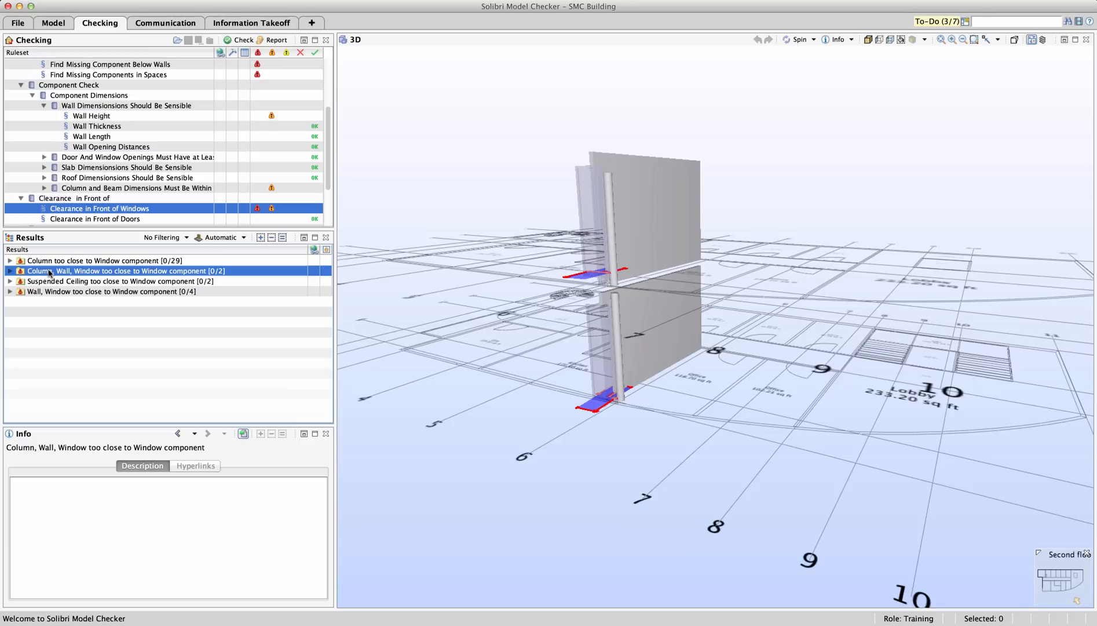
left_click(116, 280)
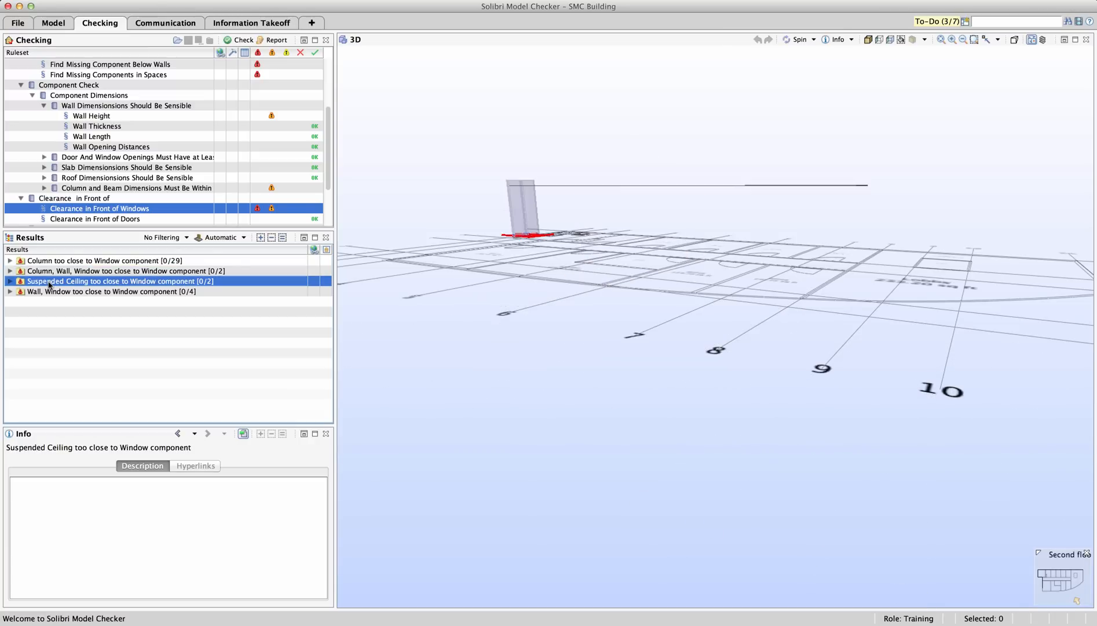
mouse_move(407, 165)
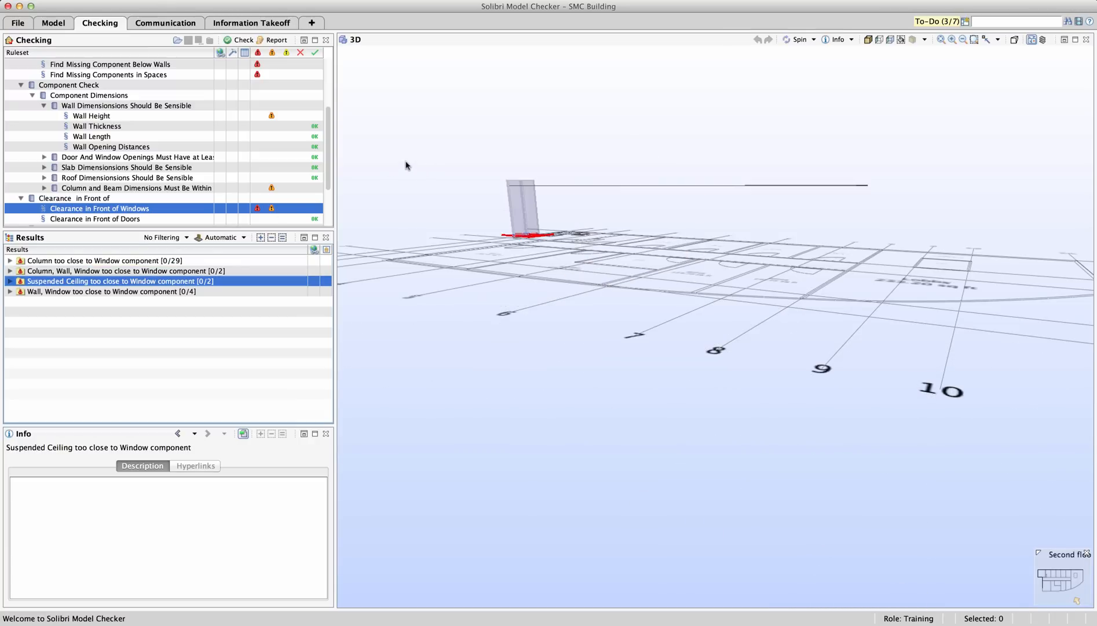
mouse_move(387, 183)
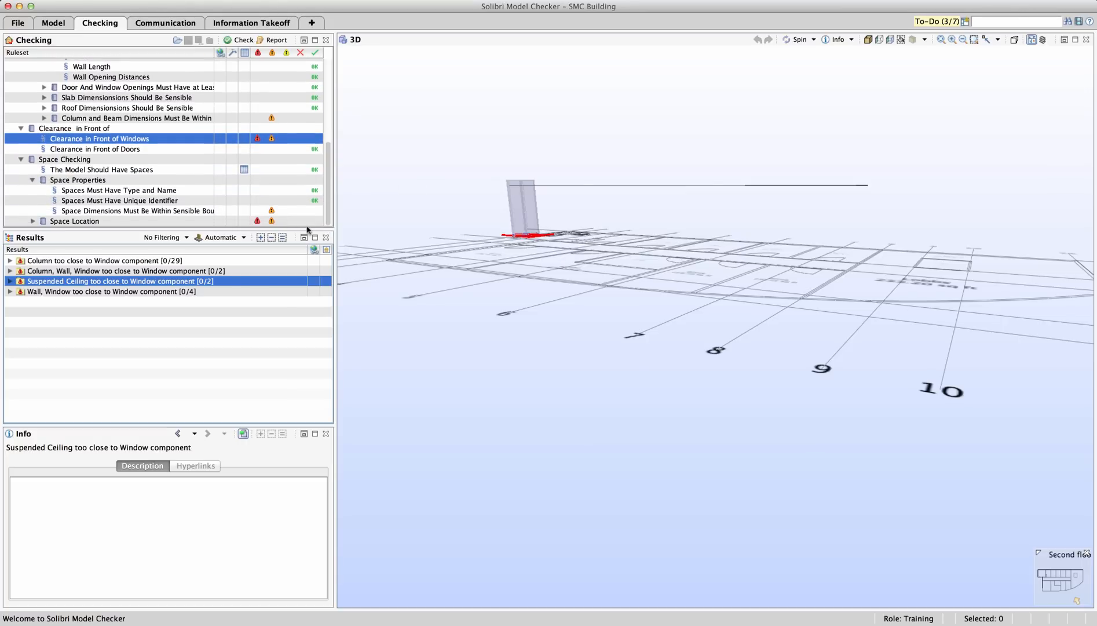
Step: Check 'The Model Should Have Spaces' passed, then open Space Dimensions Must Be Within Sensible Bounds
left_click(101, 169)
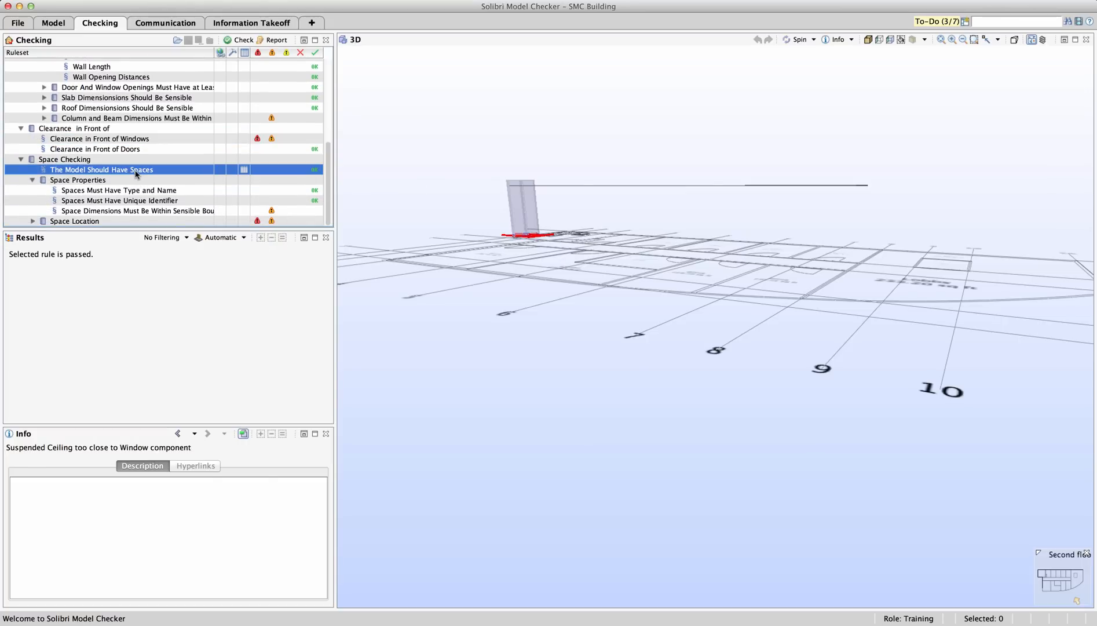
left_click(102, 169)
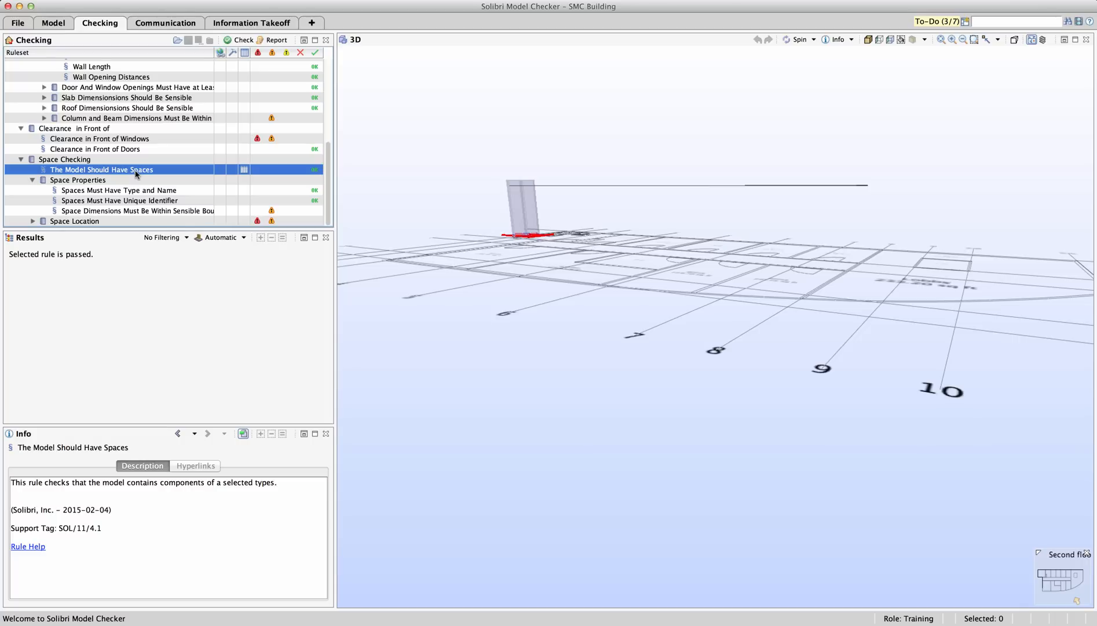
mouse_move(41, 273)
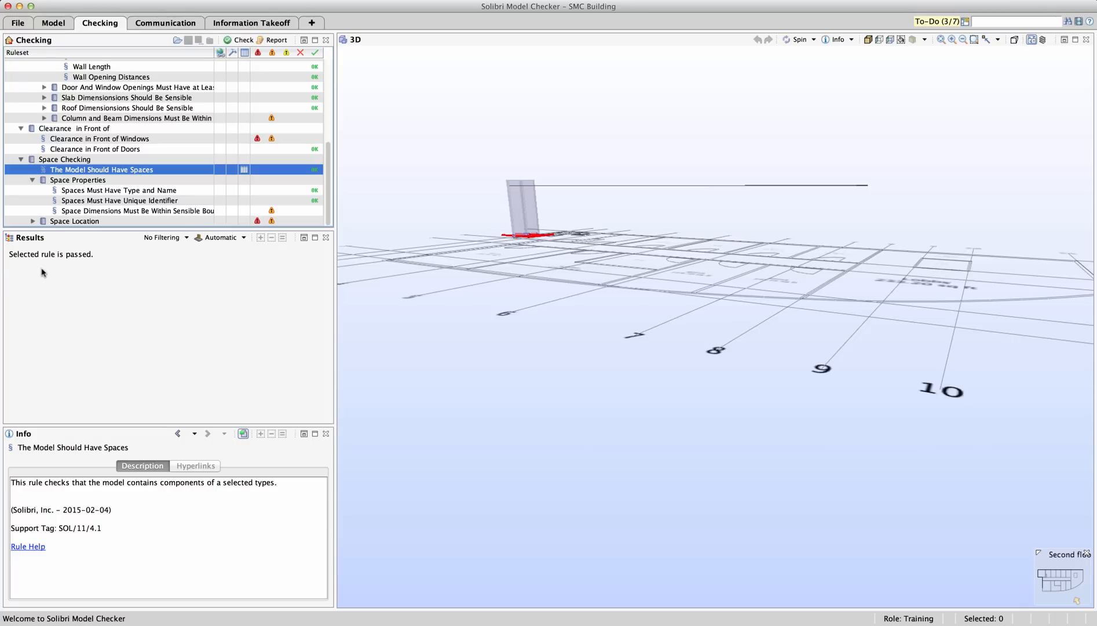
mouse_move(89, 271)
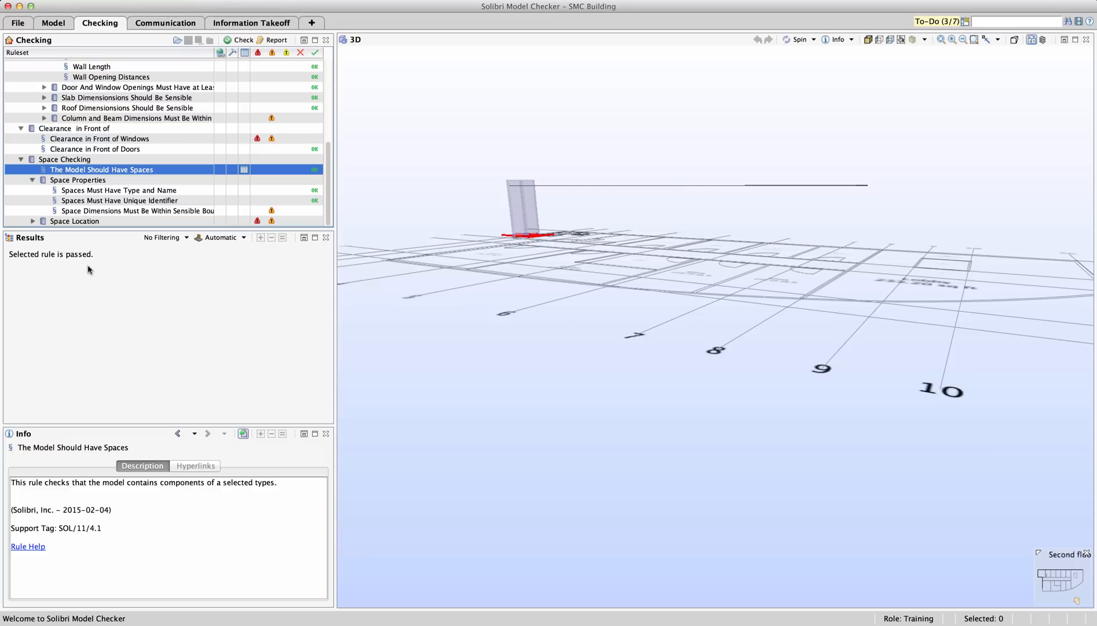
mouse_move(91, 196)
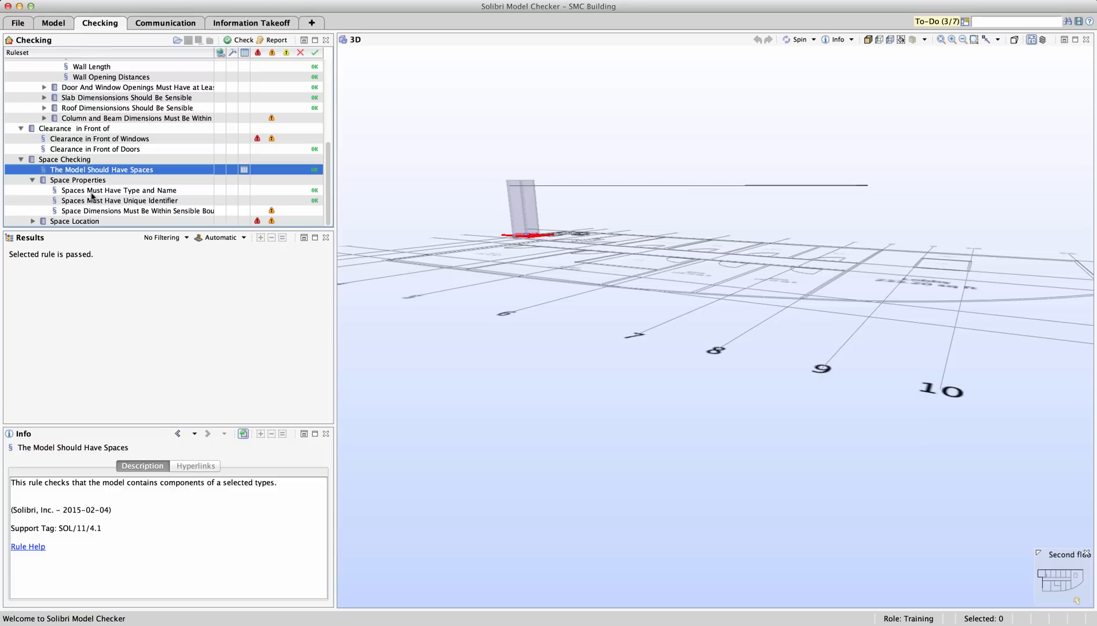
mouse_move(137, 192)
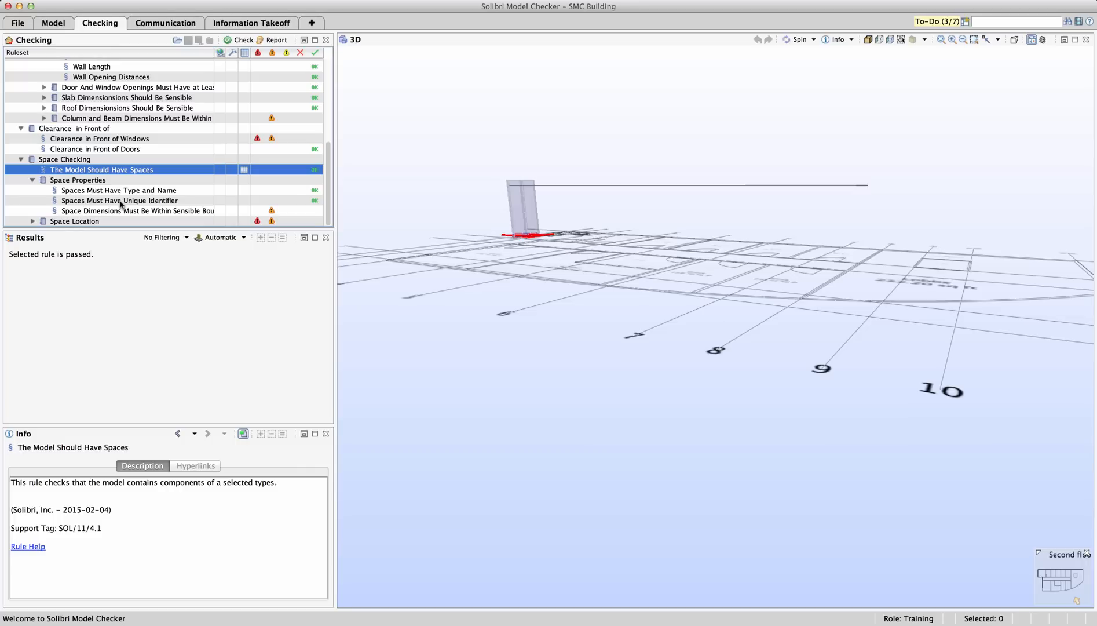
mouse_move(314, 205)
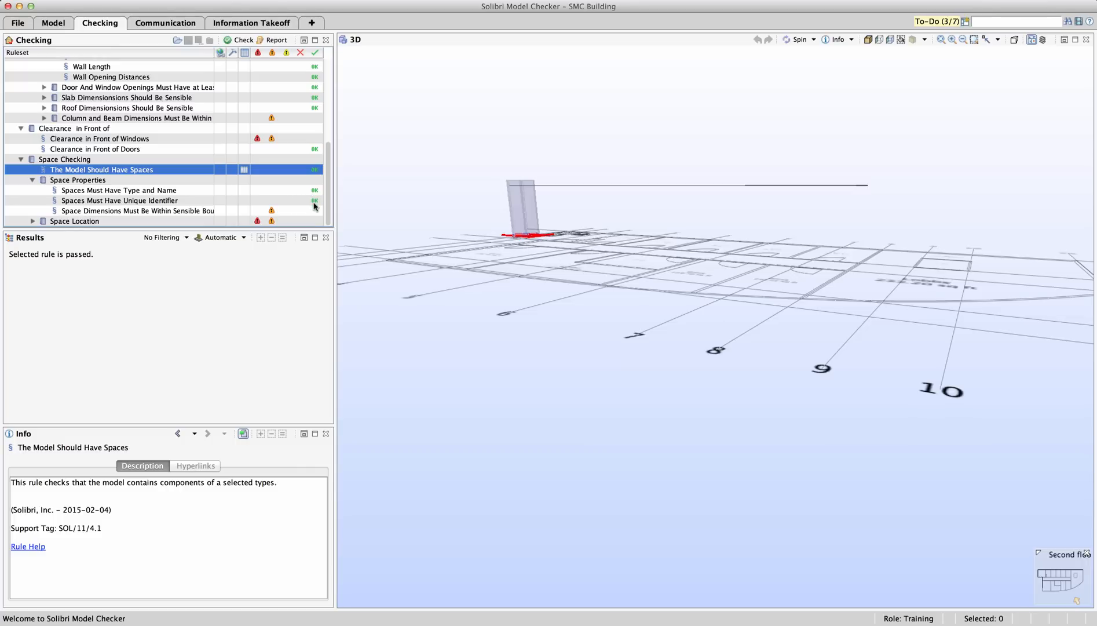
mouse_move(194, 211)
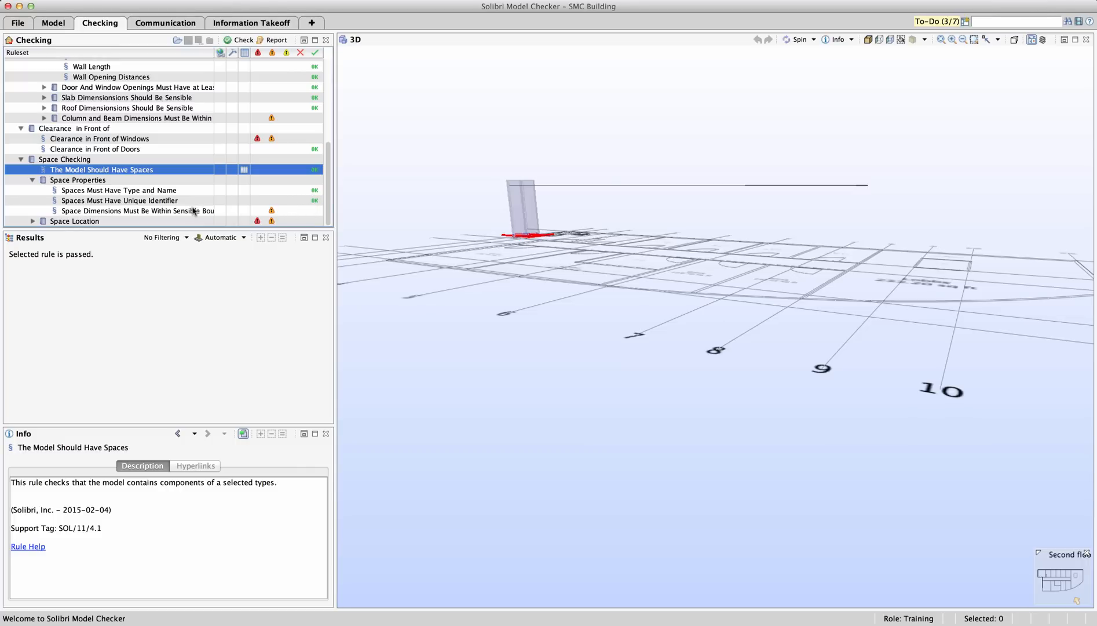
left_click(136, 211)
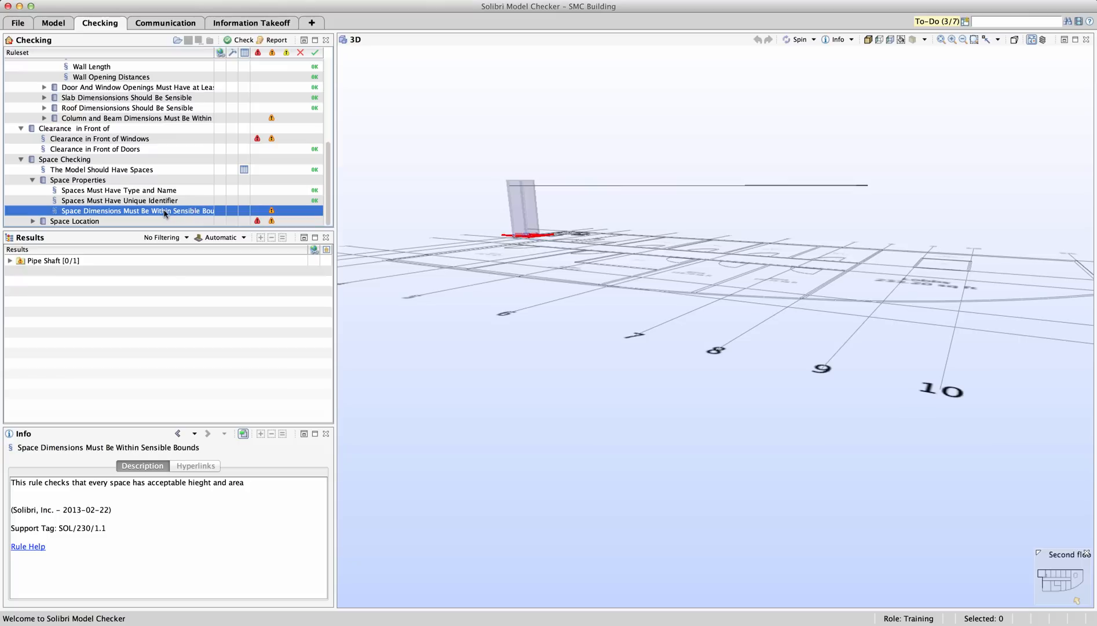
Step: Mark the Pipe Shaft 'Wrong value of Property - Area: 6.95 sq ft' issue as Accepted
left_click(53, 261)
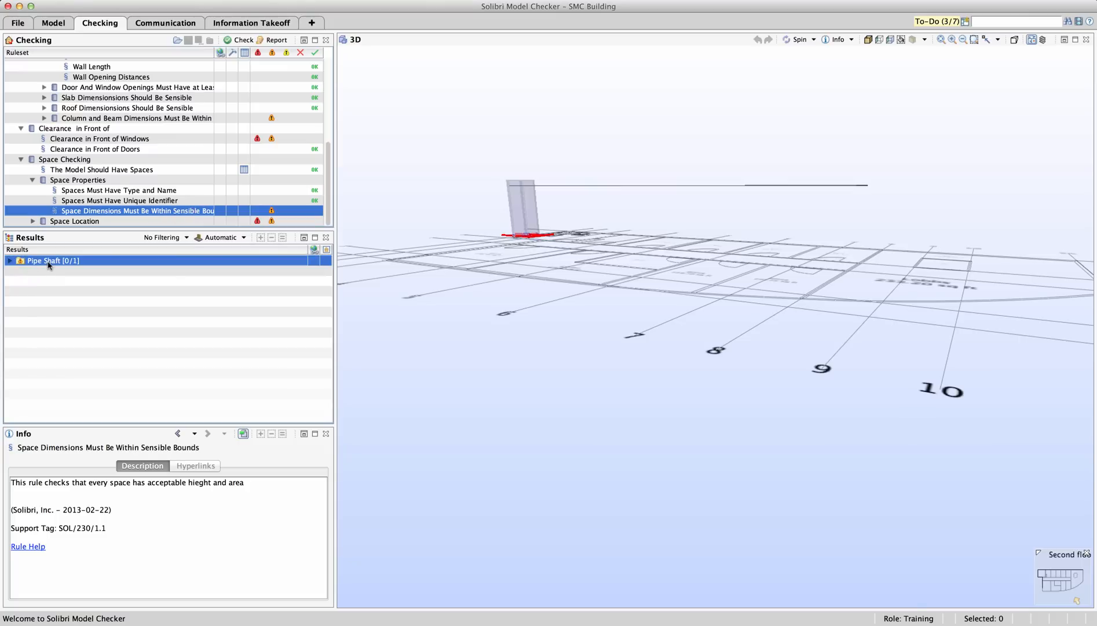
left_click(7, 260)
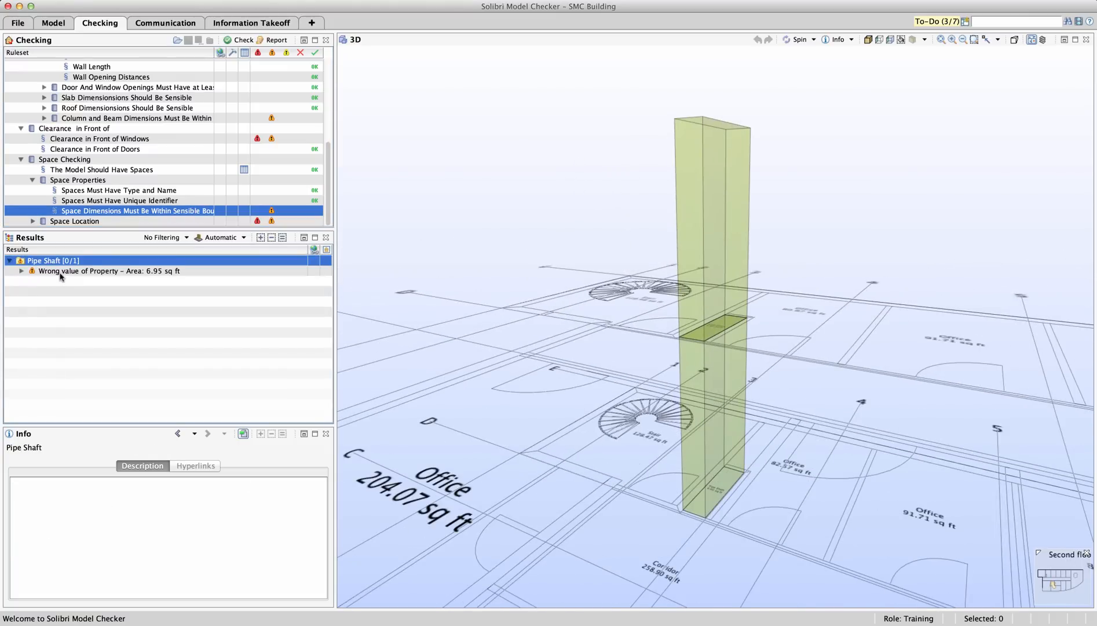
left_click(109, 271)
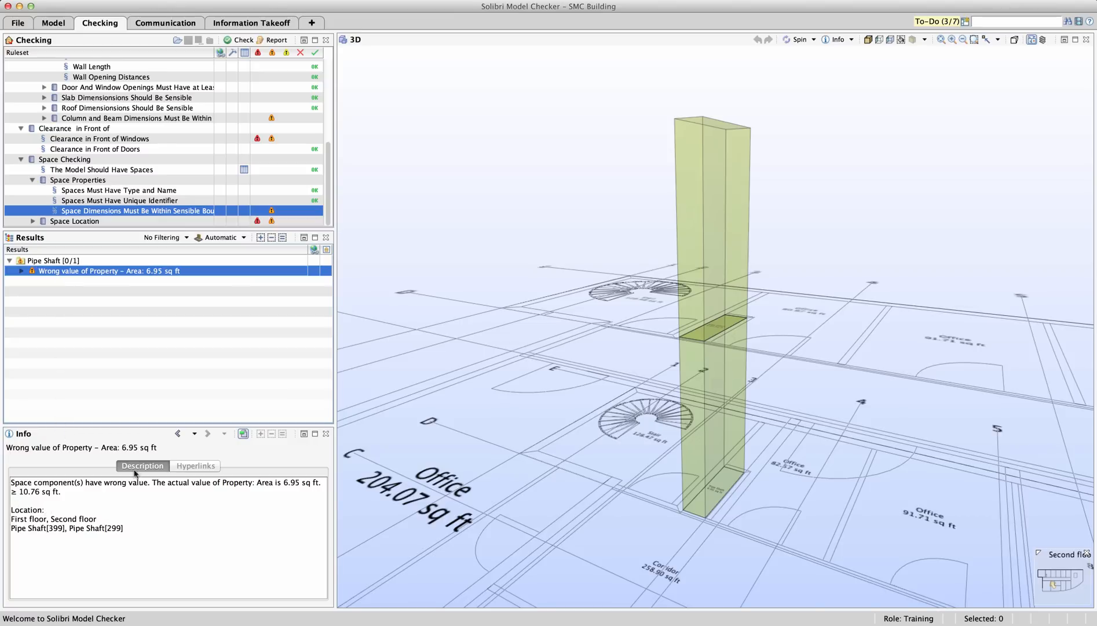
mouse_move(89, 280)
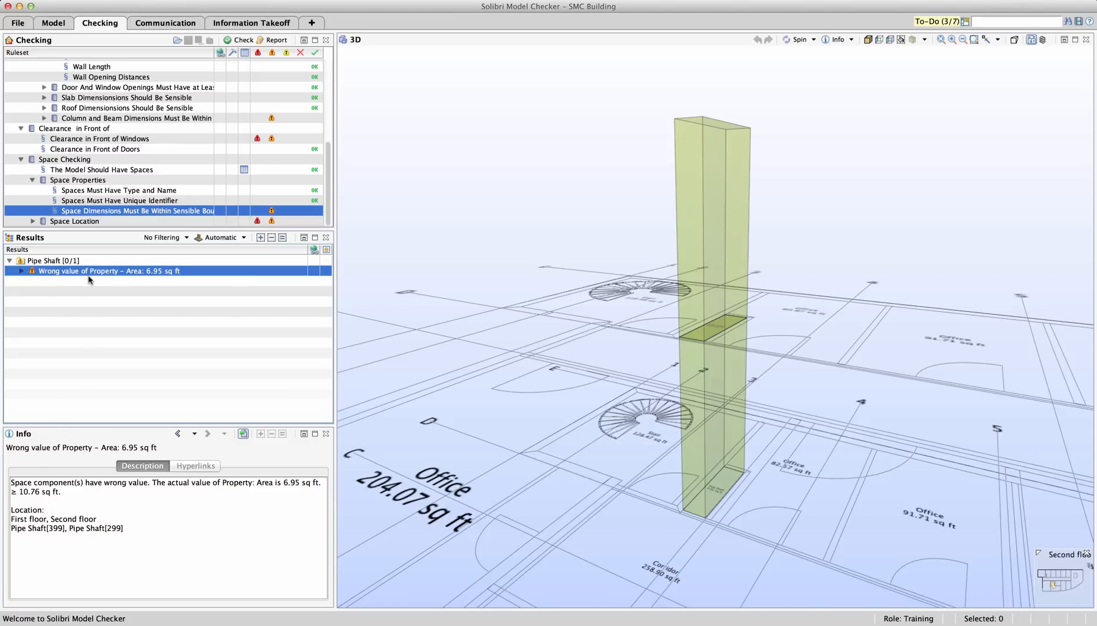
right_click(108, 271)
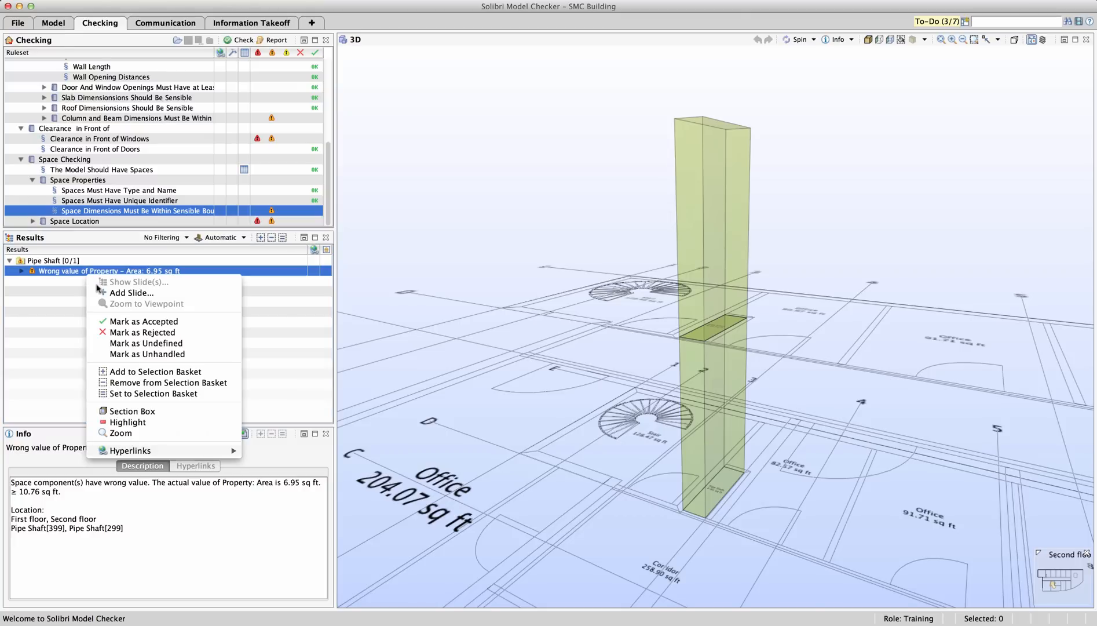
left_click(144, 320)
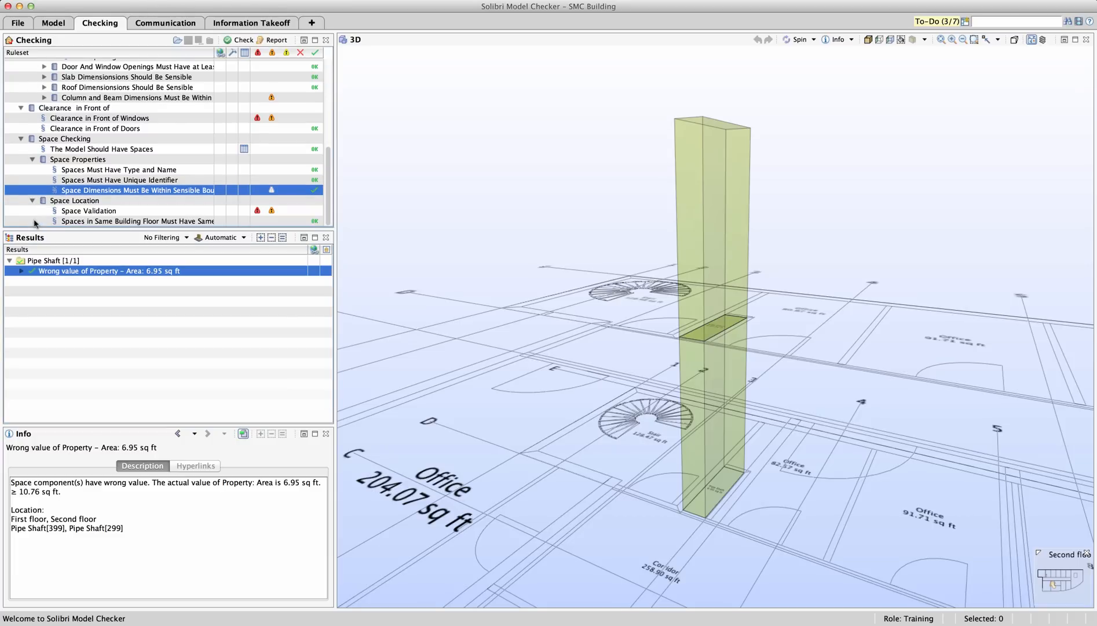
Step: Open Space Validation and show Space.2.4 : Office[308] under Space Intersection & Boundary > Office
left_click(89, 211)
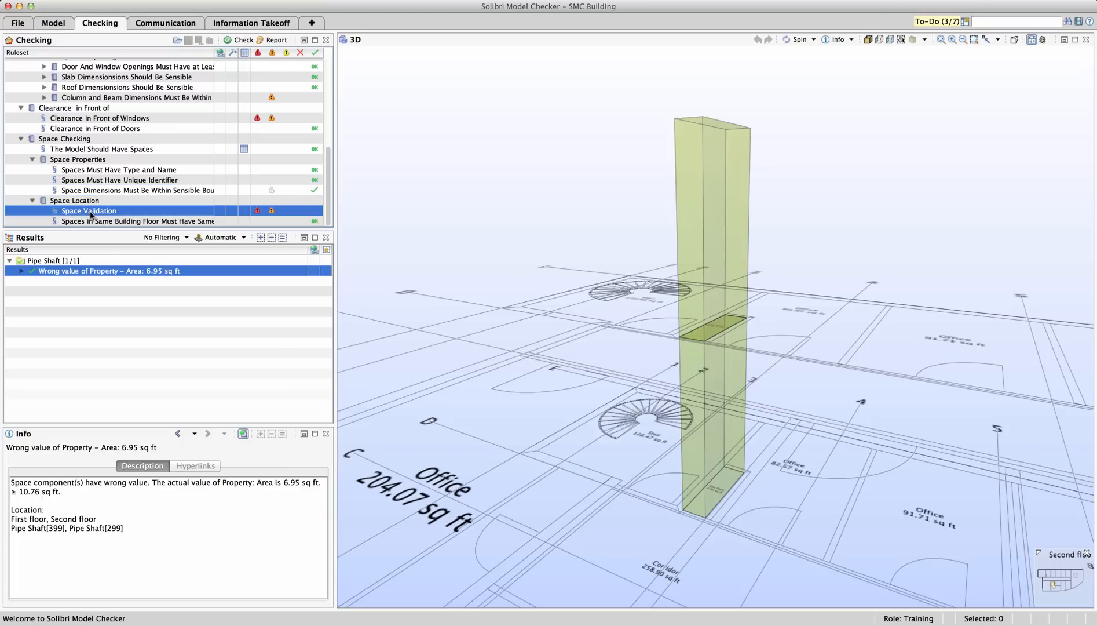
left_click(89, 211)
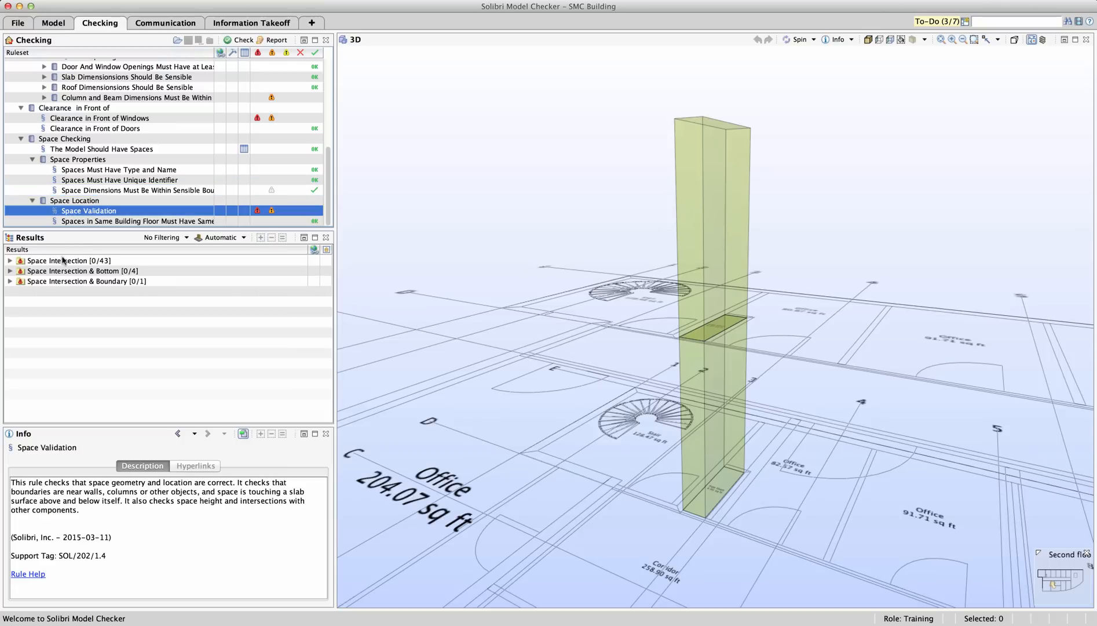
left_click(84, 280)
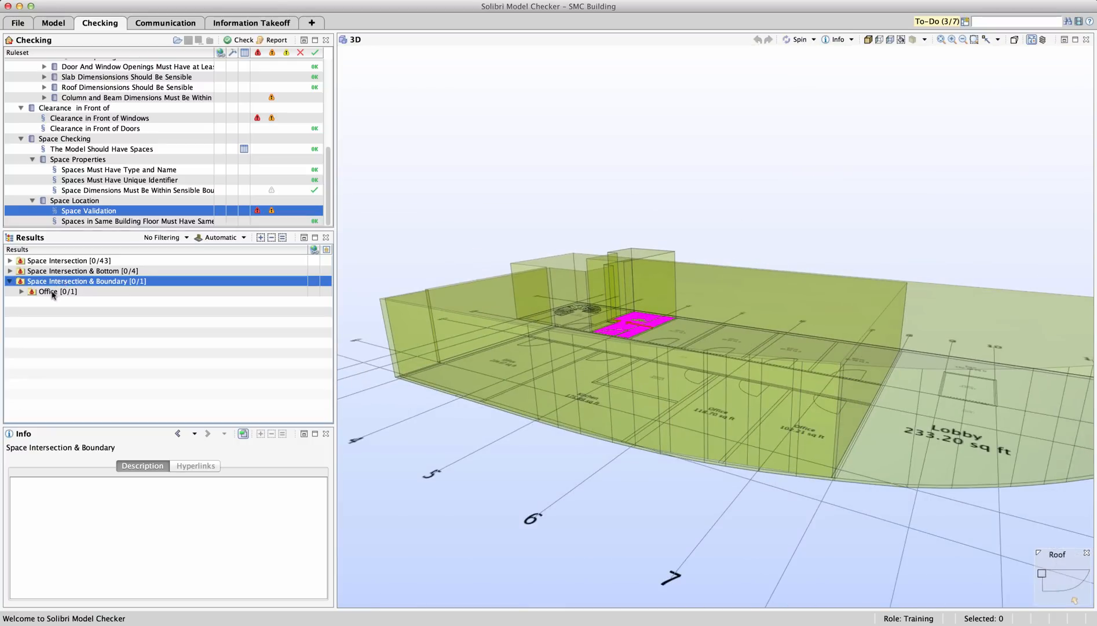
left_click(49, 292)
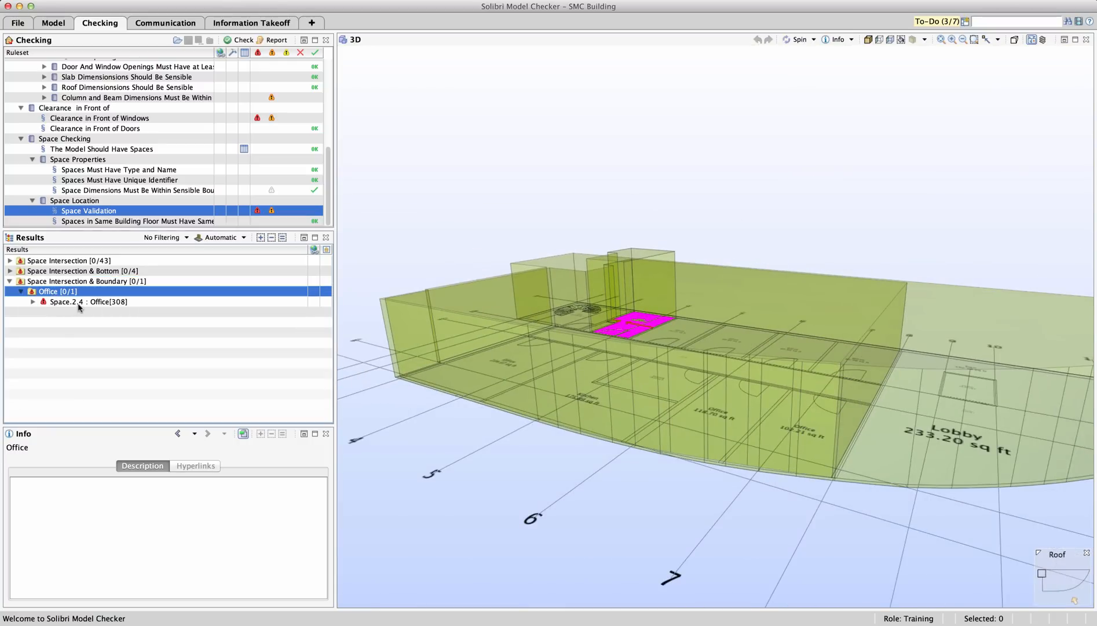
left_click(88, 300)
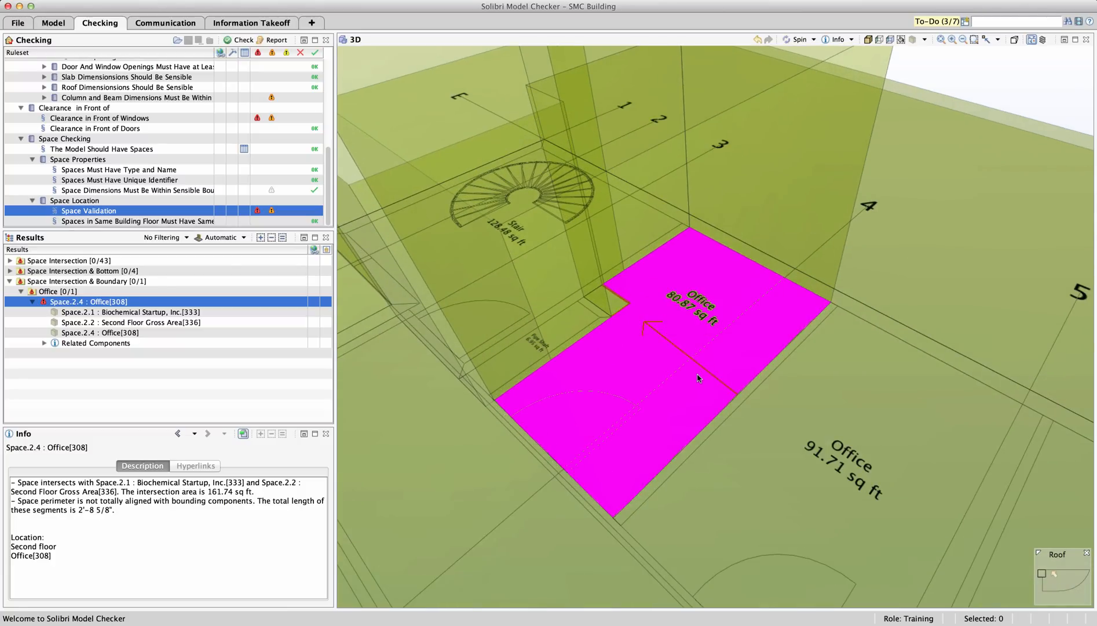
mouse_move(1020, 93)
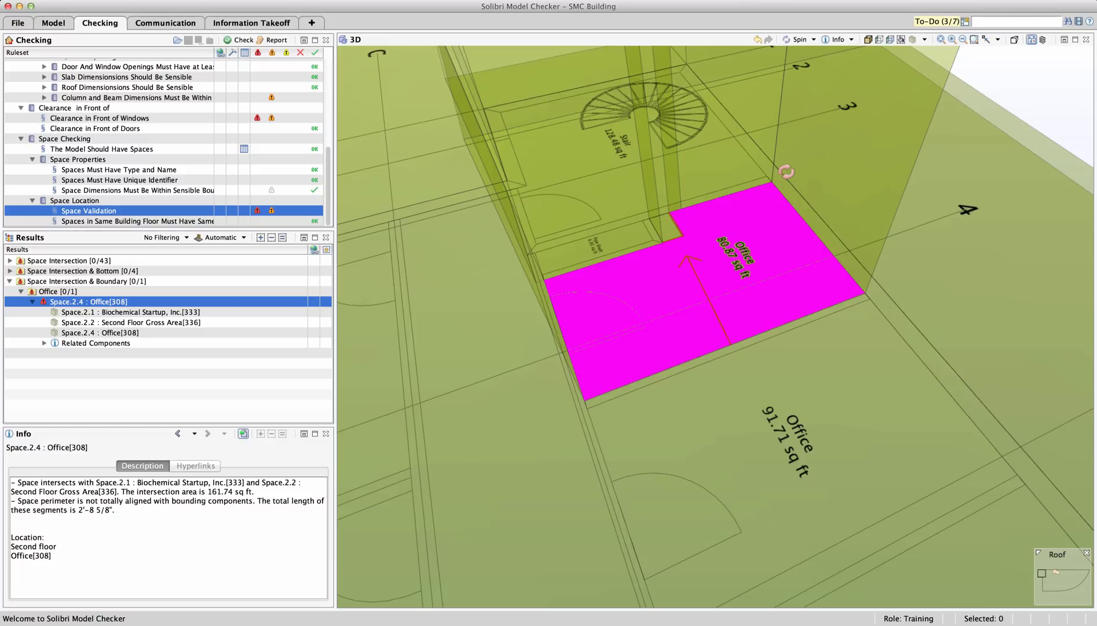
mouse_move(289, 246)
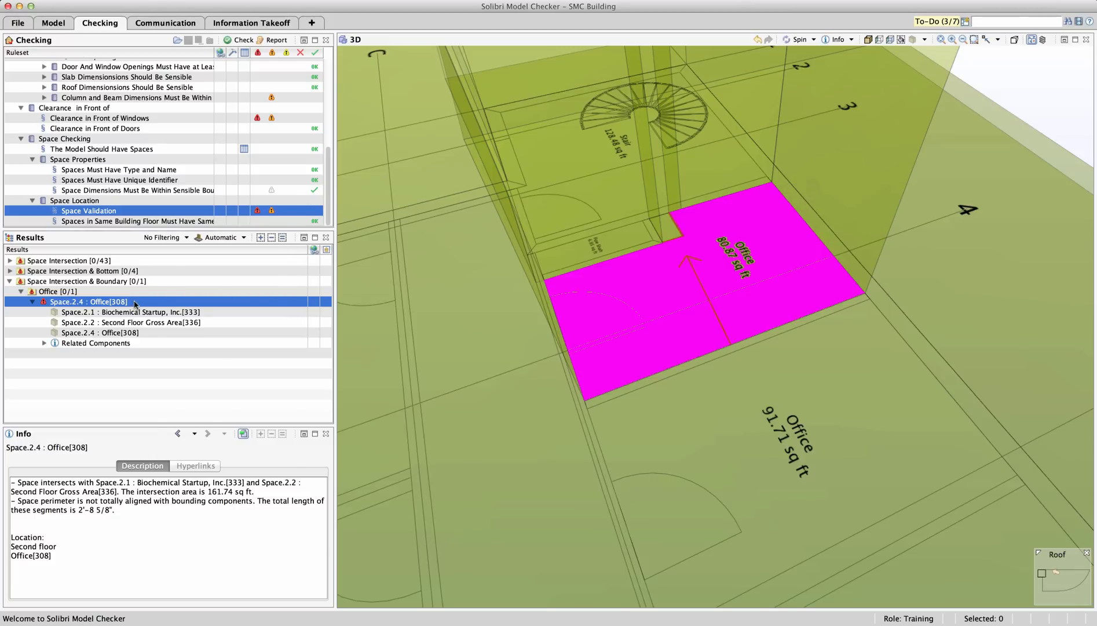
mouse_move(161, 321)
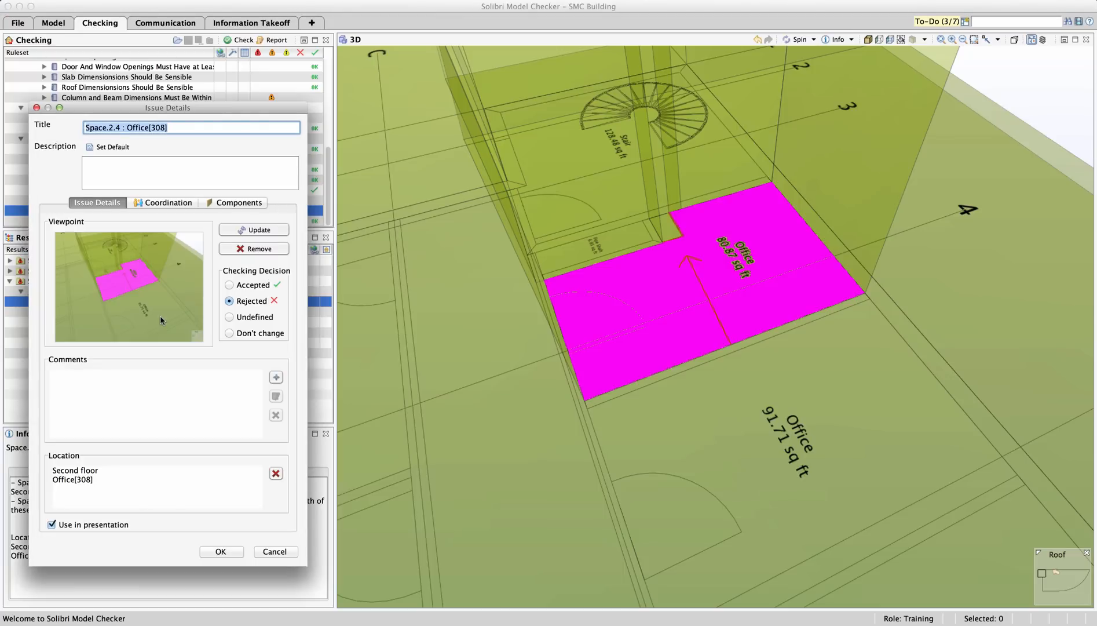
mouse_move(140, 154)
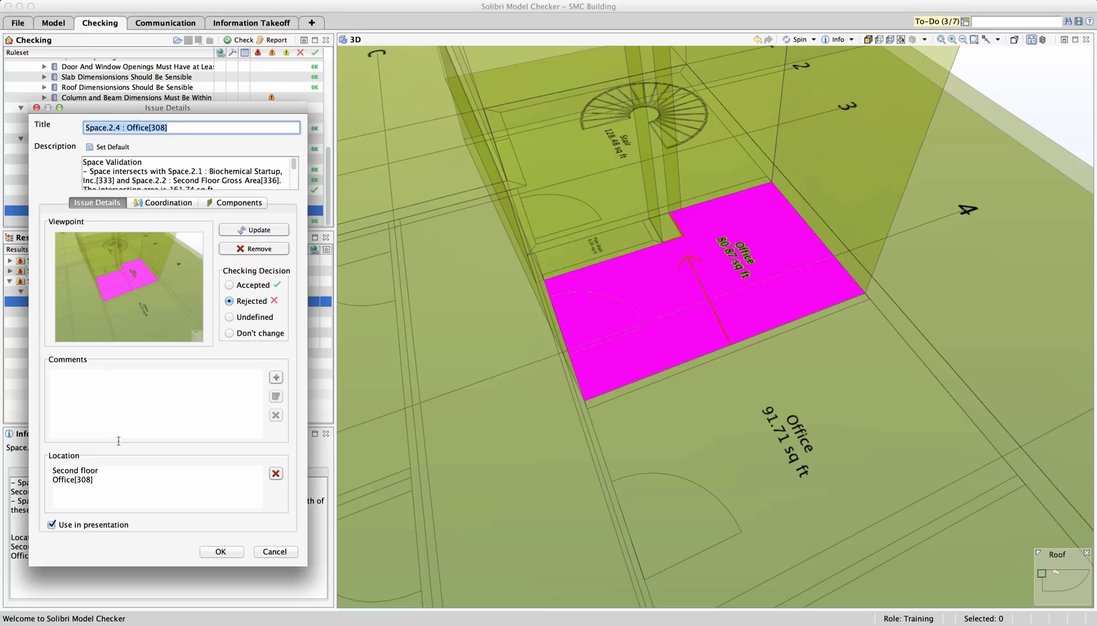
Step: Confirm the Issue Details dialog with the default description and Rejected decision
left_click(221, 551)
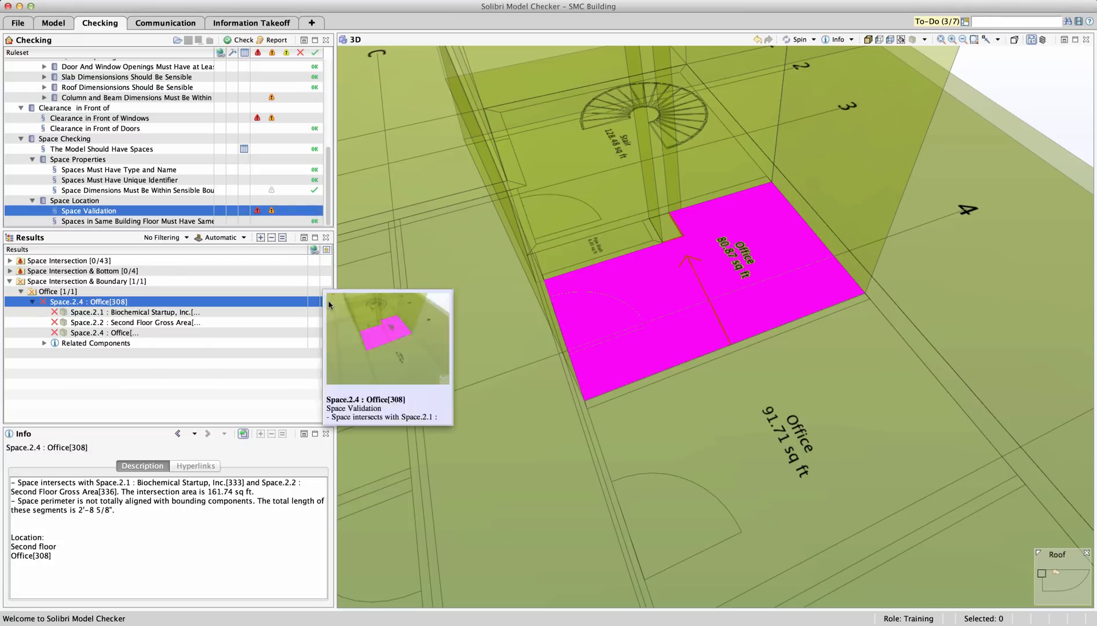
mouse_move(233, 347)
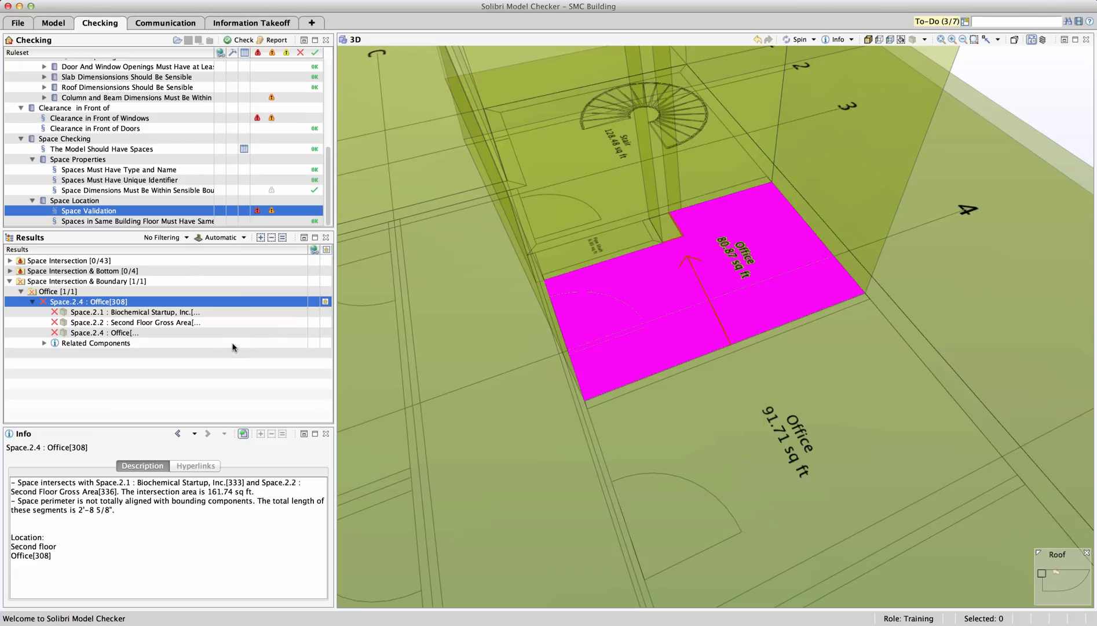
mouse_move(226, 353)
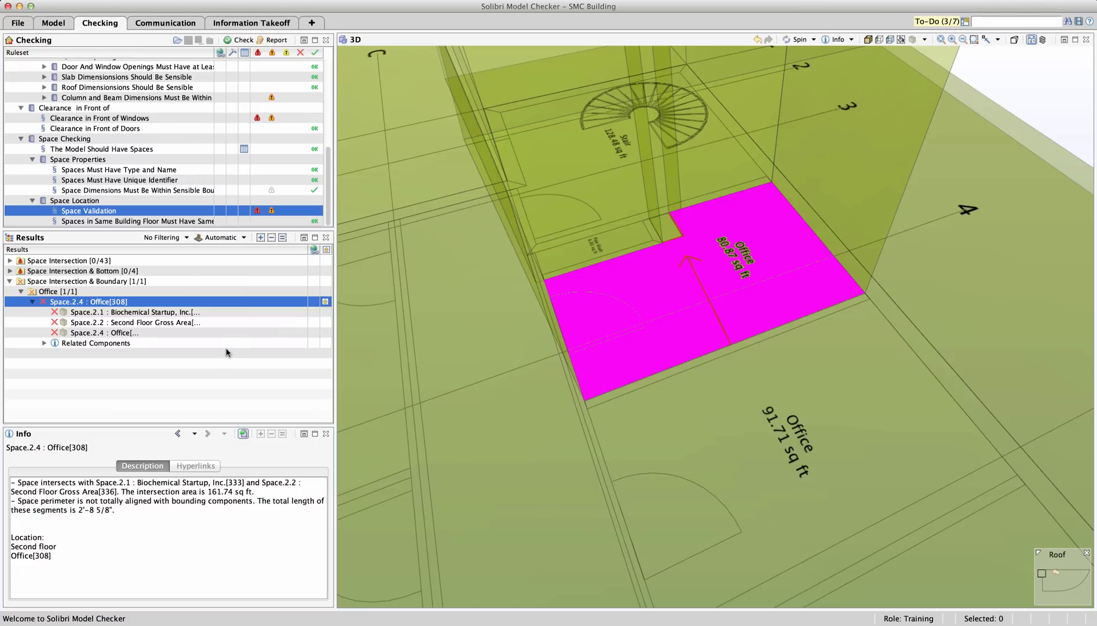